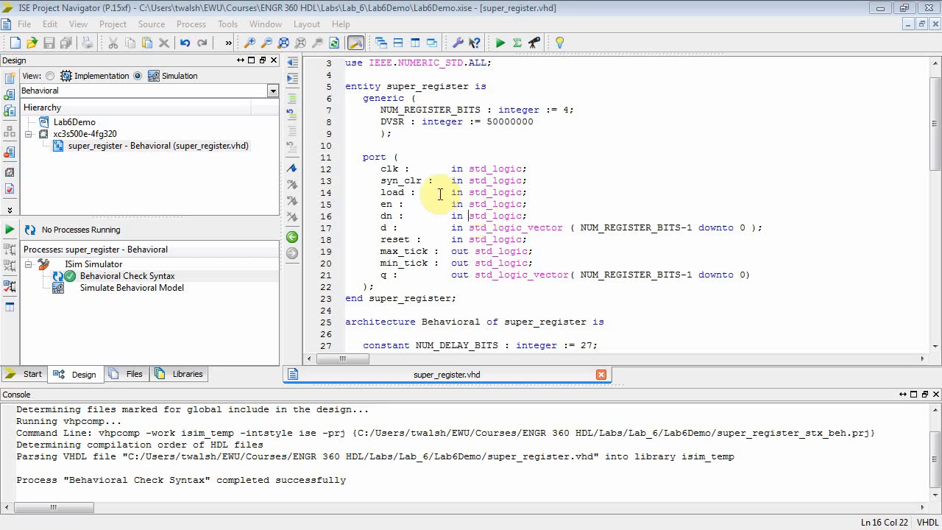
# Review the super_register source, locating its DVSR generic declaration.
pyautogui.scroll(3)
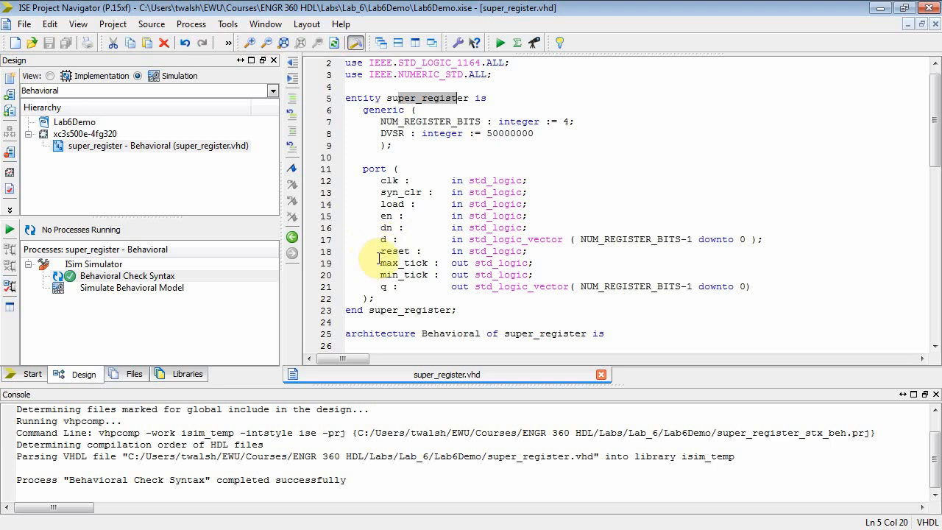
pyautogui.click(400, 287)
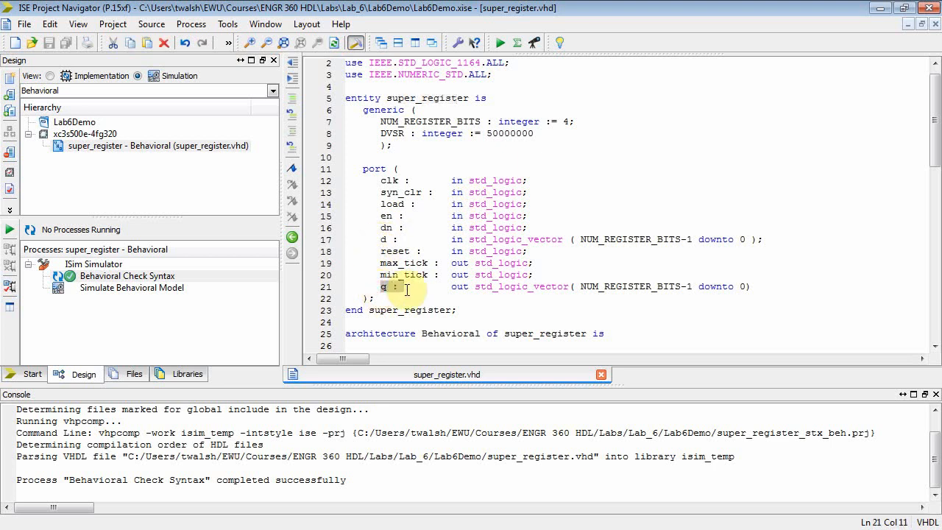
pyautogui.click(382, 239)
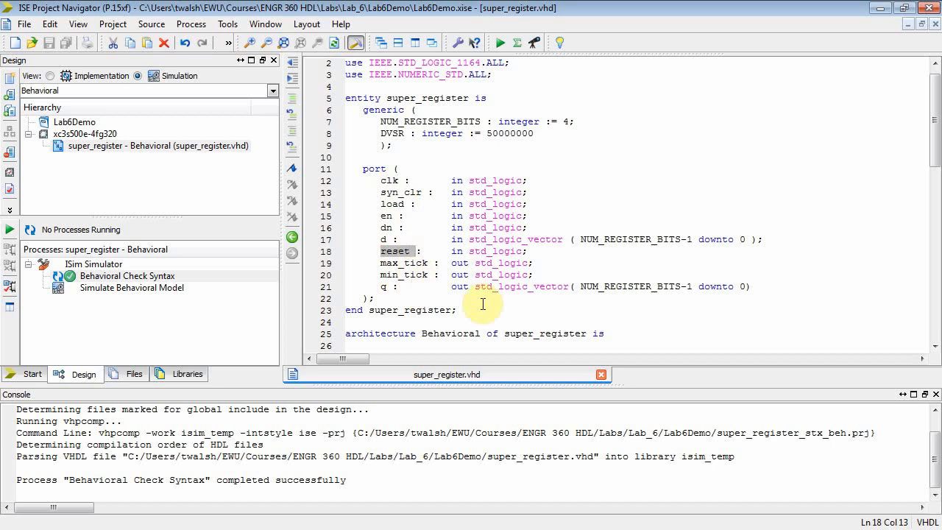
pyautogui.scroll(-3)
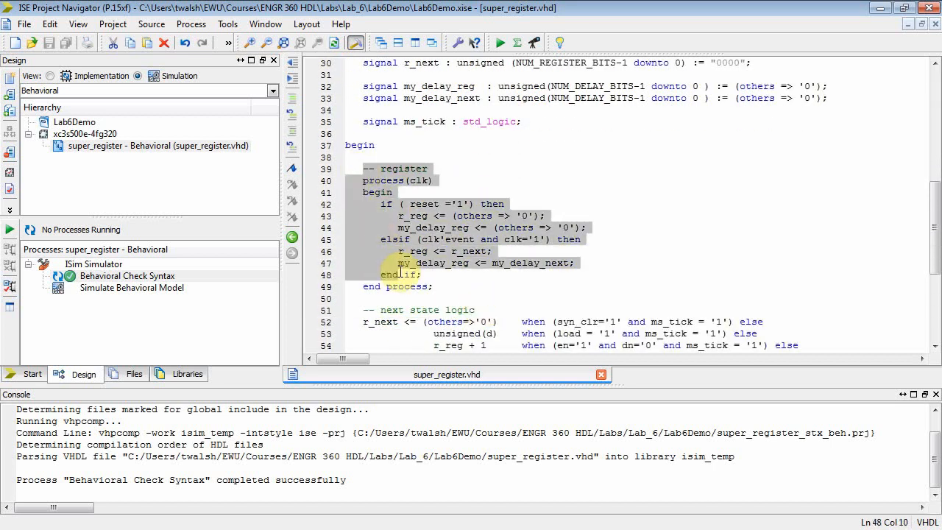
pyautogui.scroll(-3)
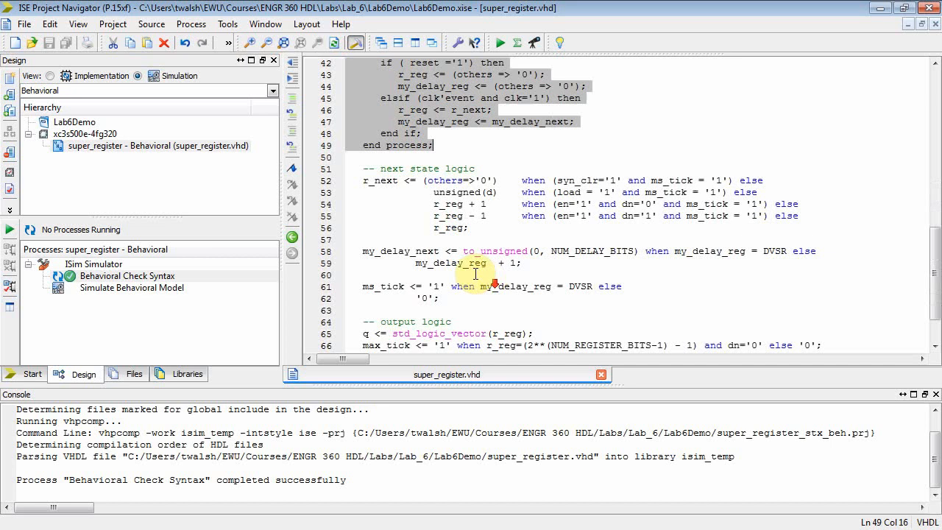
pyautogui.moveTo(475, 179); pyautogui.dragTo(438, 297)
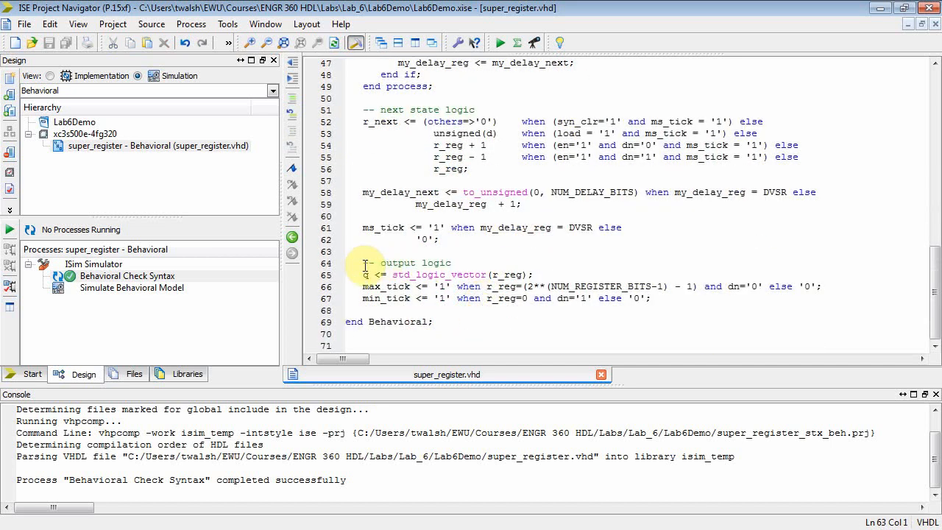
pyautogui.scroll(3)
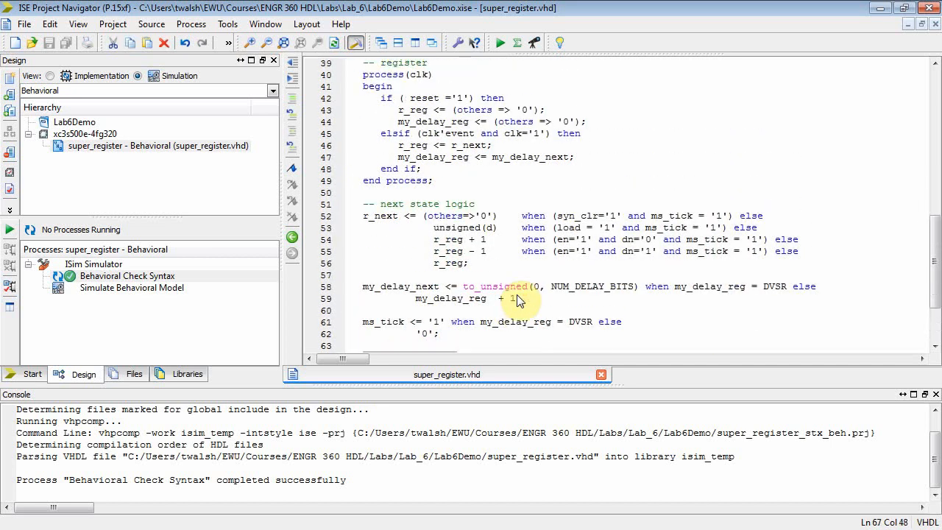
pyautogui.scroll(3)
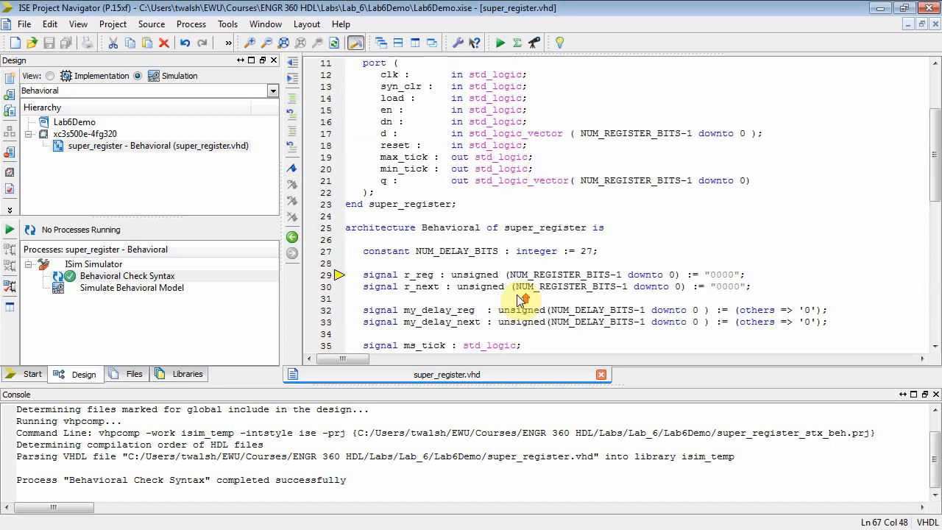
pyautogui.scroll(3)
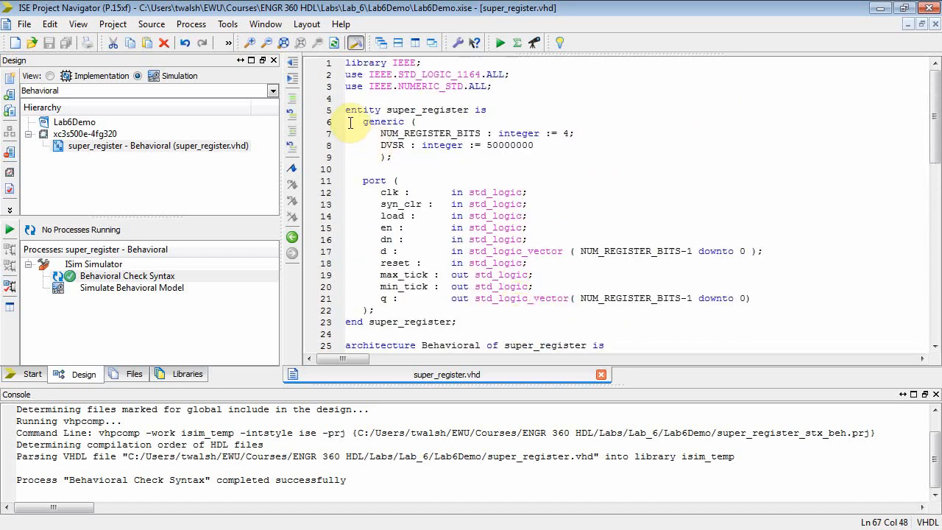
pyautogui.click(394, 158)
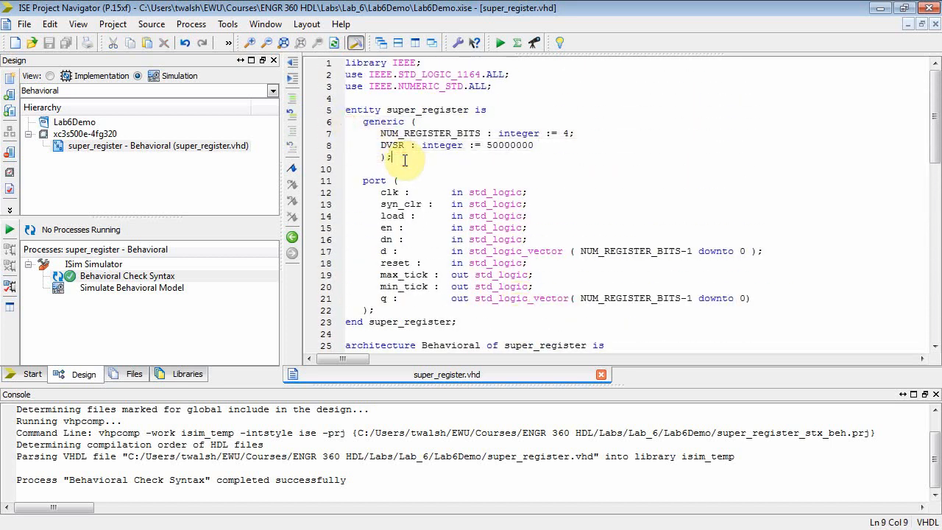
pyautogui.doubleClick(391, 145)
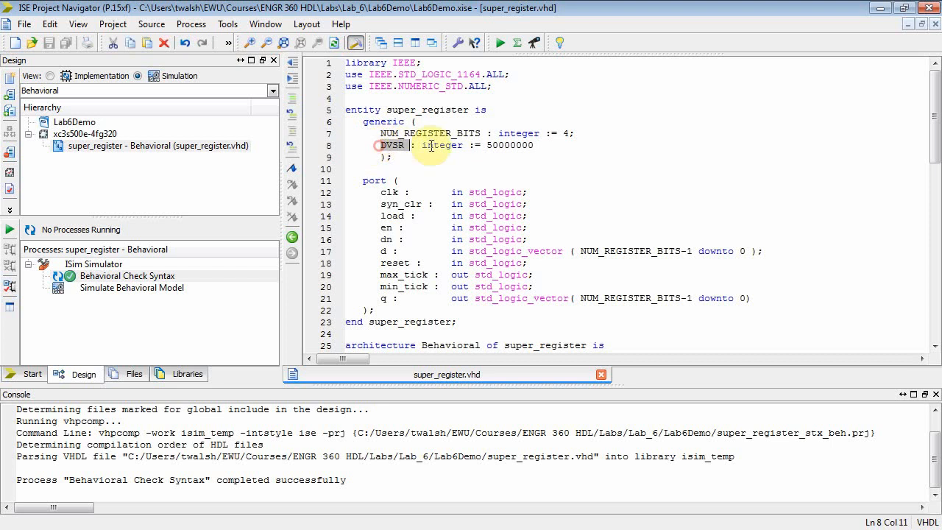
pyautogui.click(537, 146)
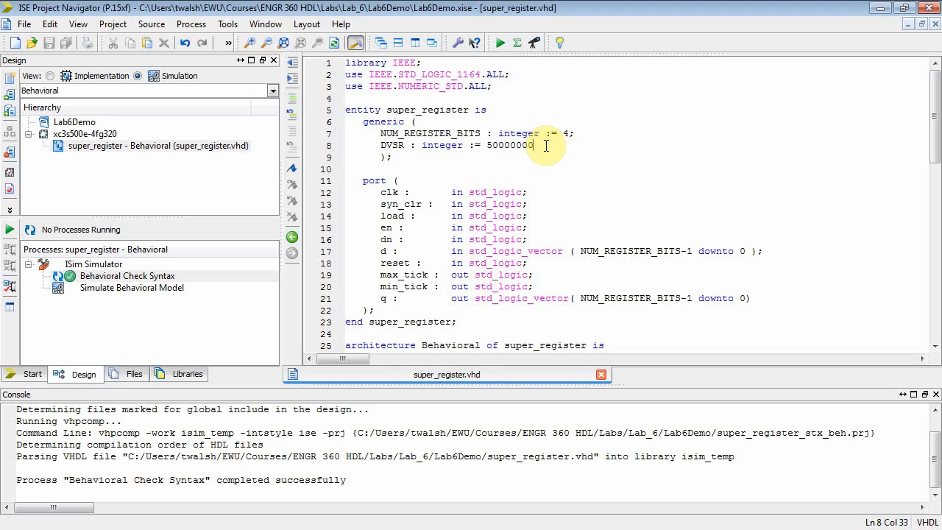
pyautogui.moveTo(523, 164)
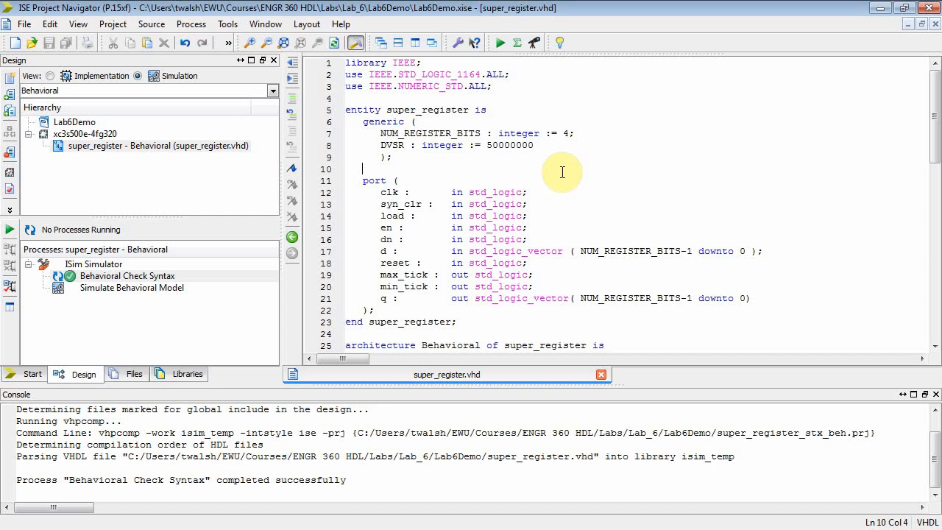
pyautogui.click(484, 145)
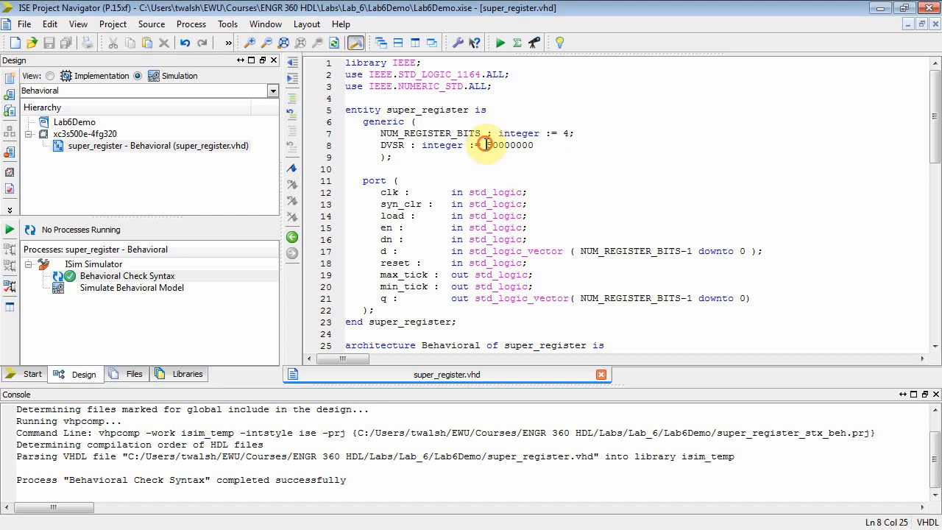
pyautogui.click(397, 156)
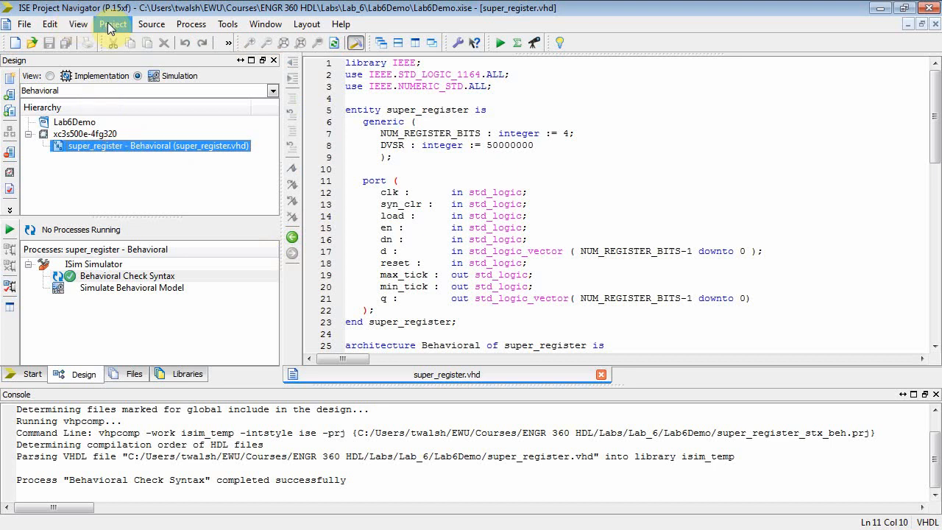
# Add a new VHDL Test Bench named tb_super_register with super_register as the unit under test.
pyautogui.click(112, 23)
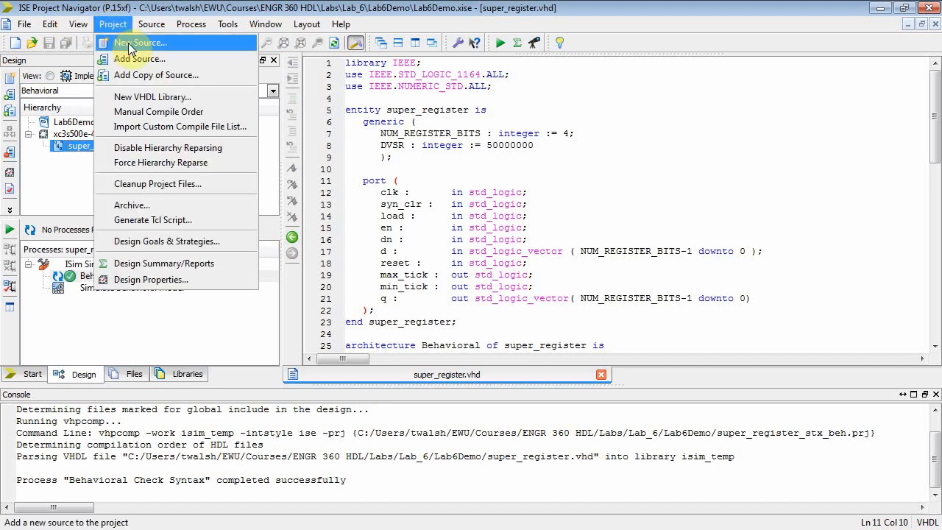
pyautogui.click(145, 41)
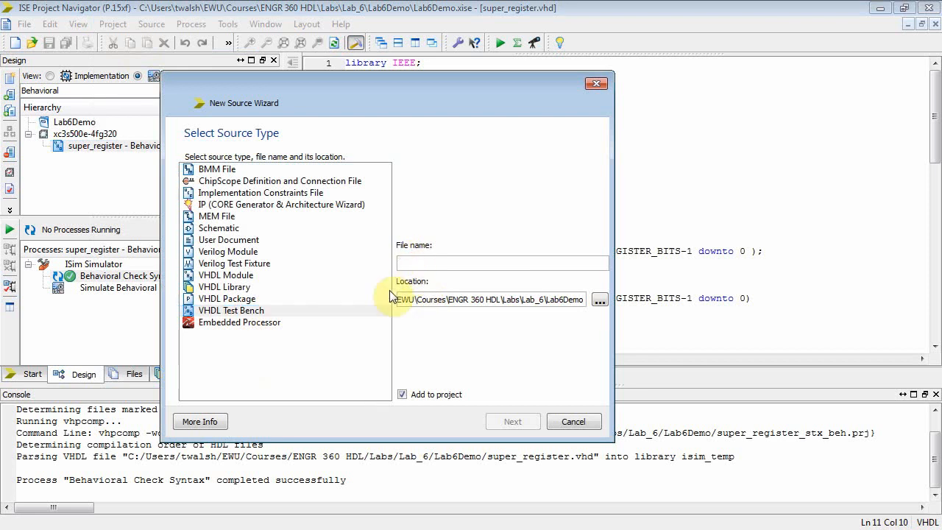
pyautogui.write('tb_super_register')
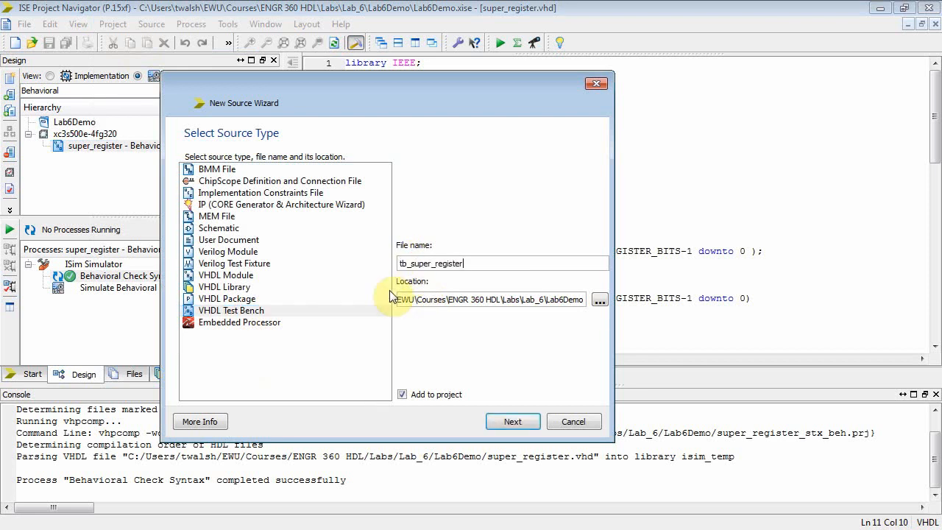
pyautogui.click(231, 309)
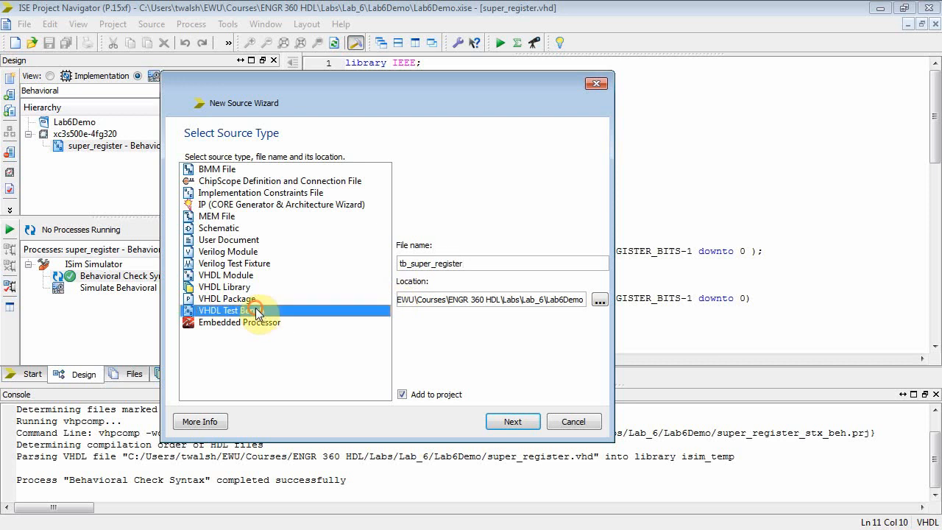
pyautogui.click(512, 421)
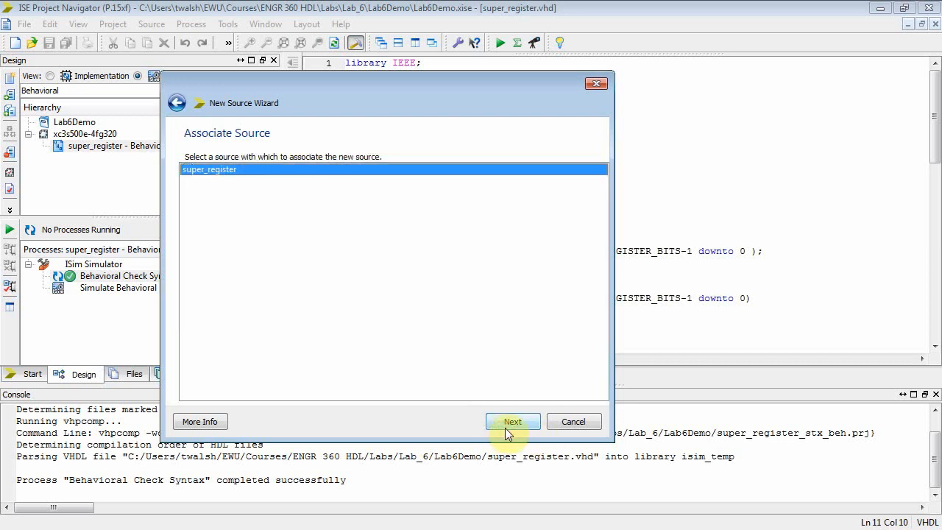
pyautogui.click(512, 421)
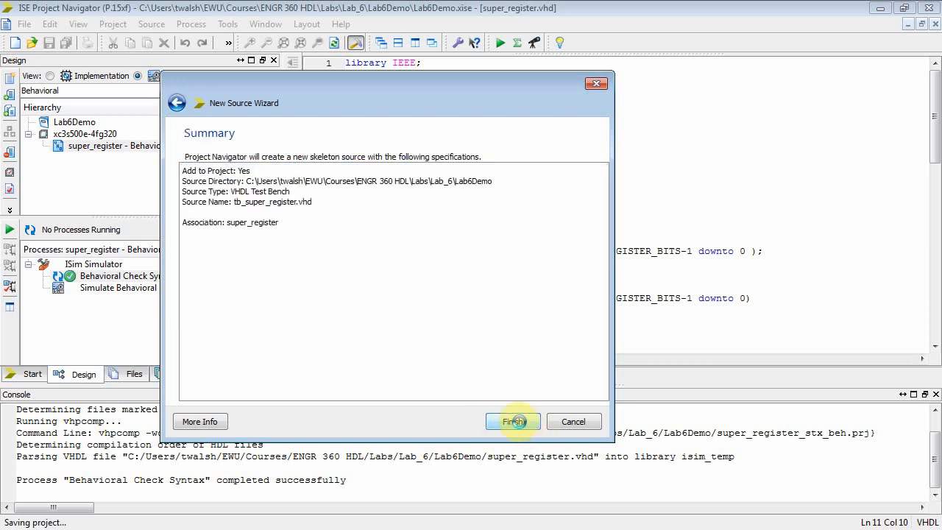
pyautogui.click(512, 421)
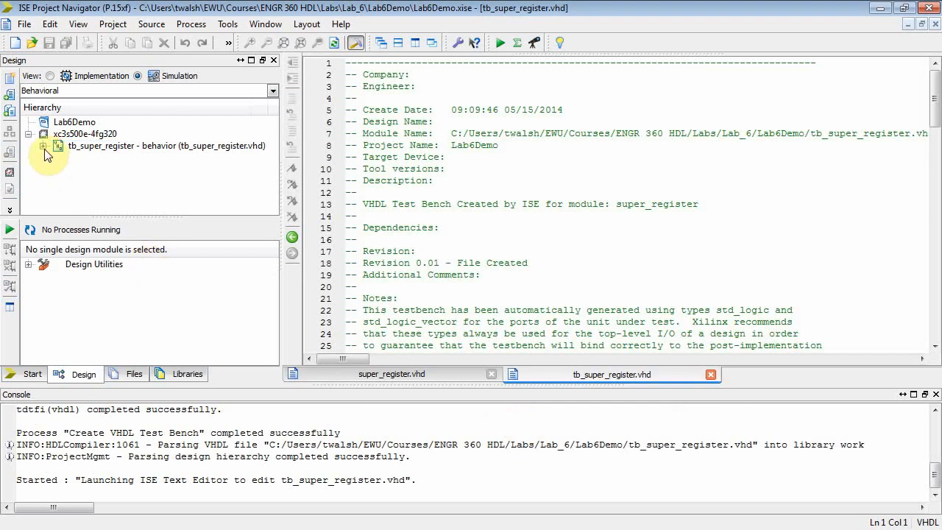
# Expand tb_super_register in the hierarchy and delete its auto-generated header comment block.
pyautogui.click(44, 146)
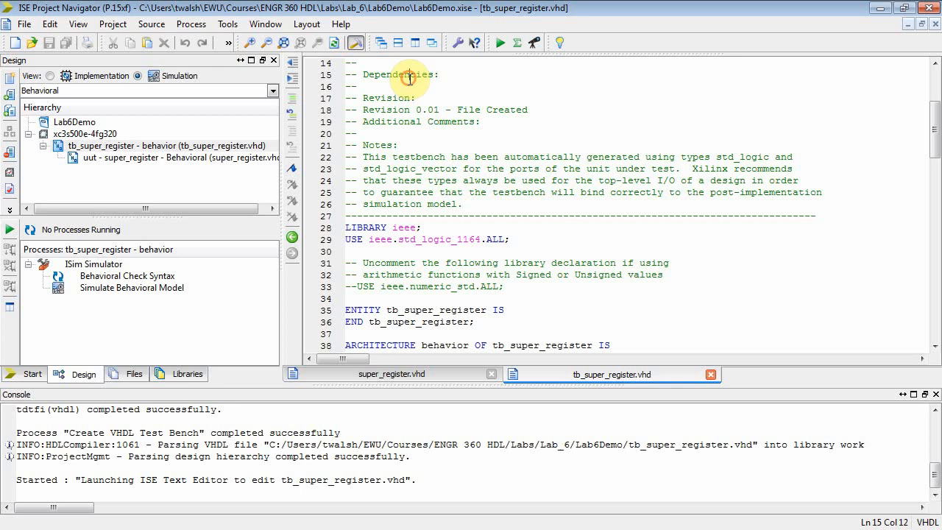
pyautogui.scroll(3)
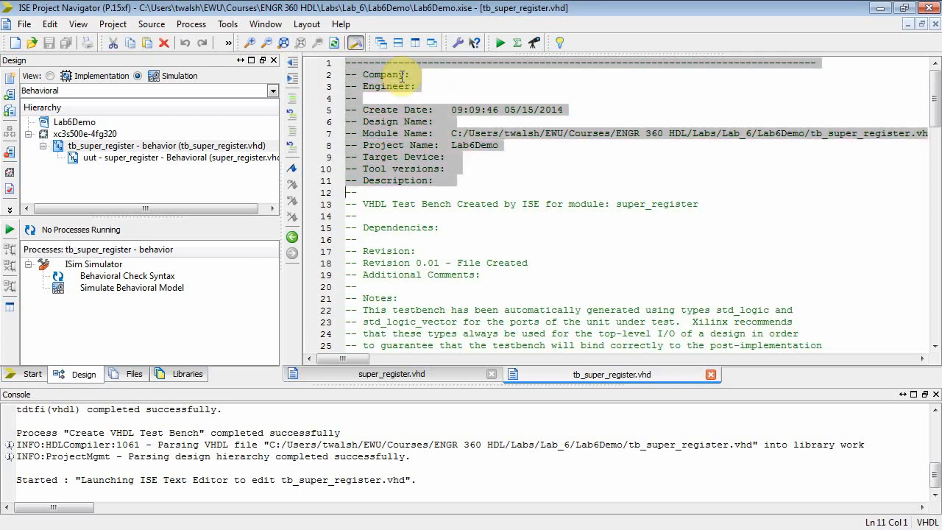
pyautogui.scroll(-3)
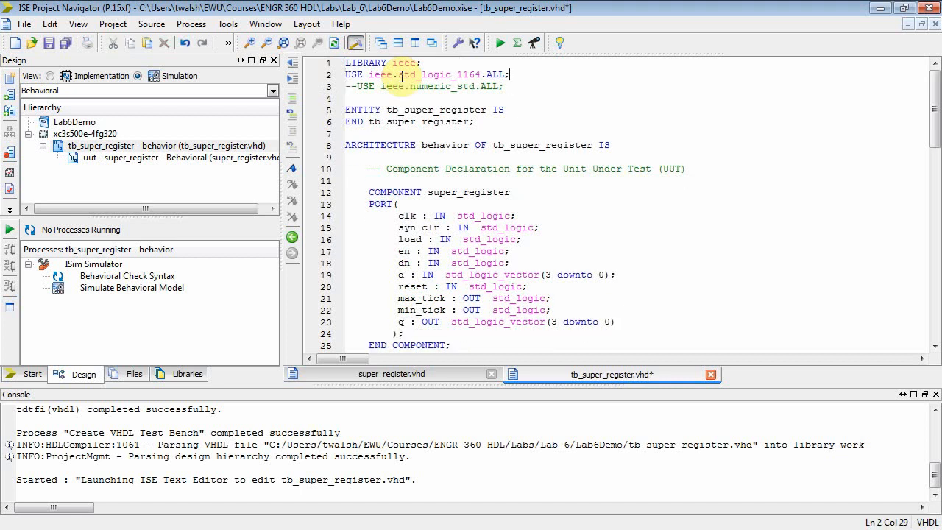
pyautogui.click(506, 215)
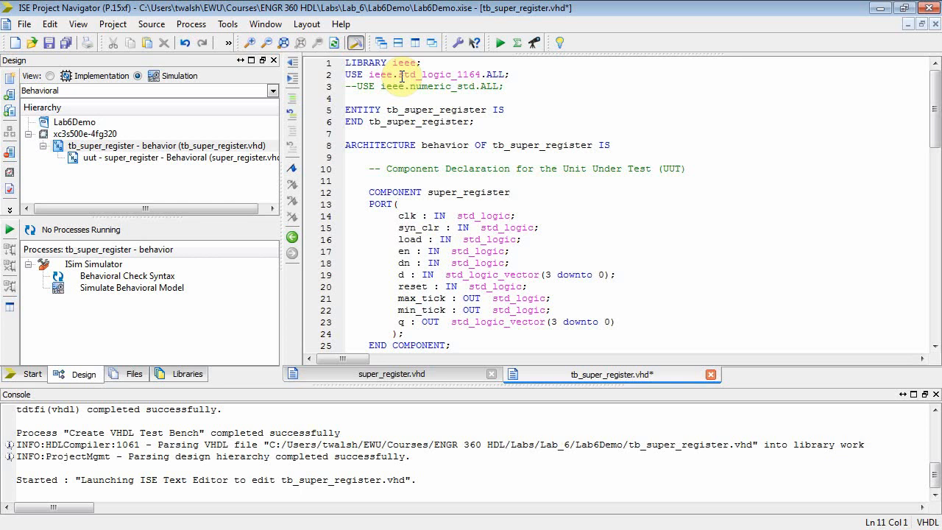
pyautogui.scroll(-3)
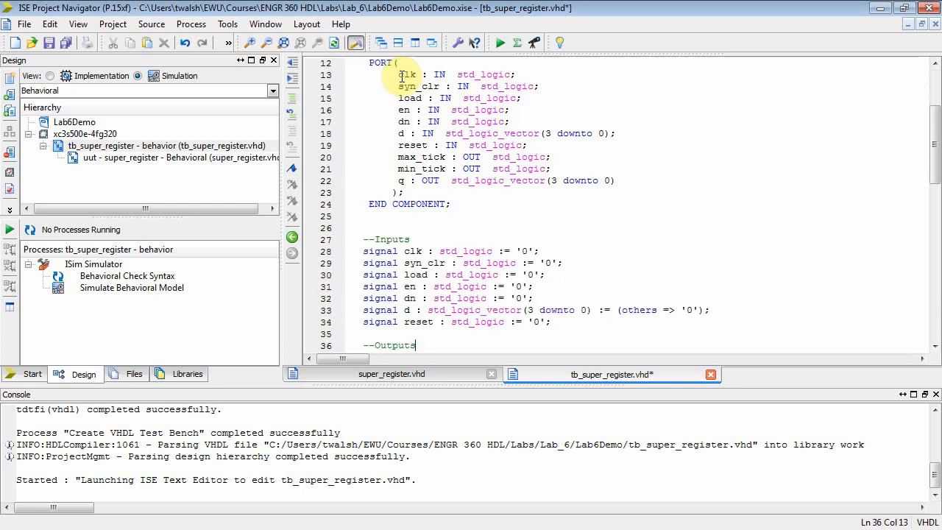
pyautogui.scroll(-3)
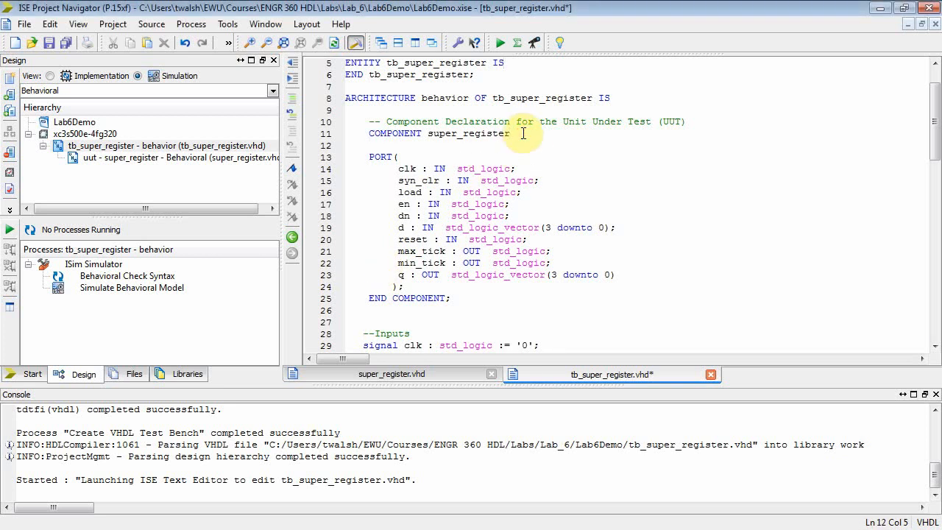
# Add GENERIC ( DVSR : integer ); to the component declaration and save the file.
pyautogui.write('GENERIC (')
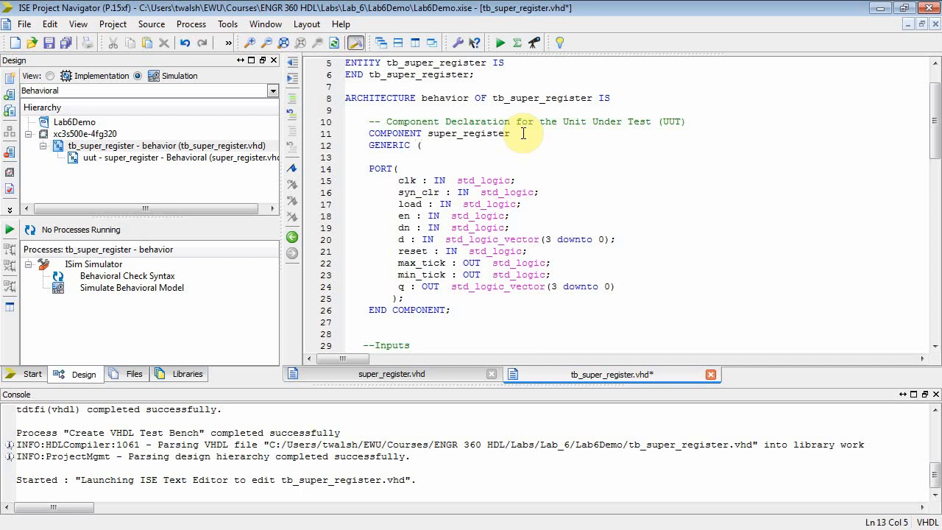
pyautogui.write(');')
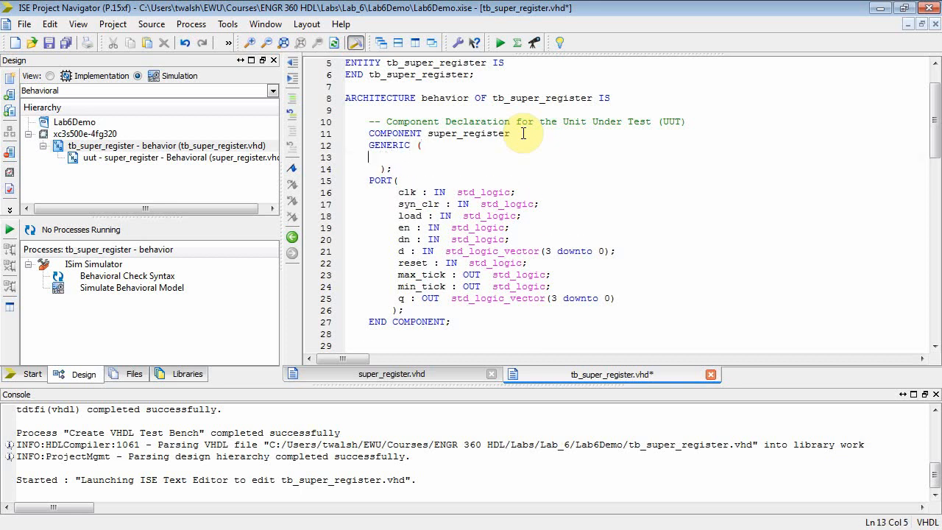
pyautogui.write('DVSR')
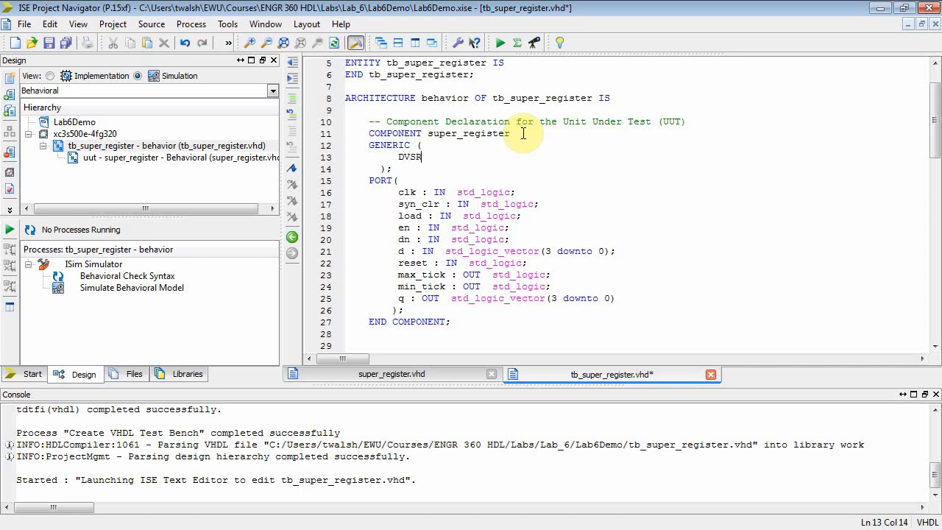
pyautogui.write(': integer')
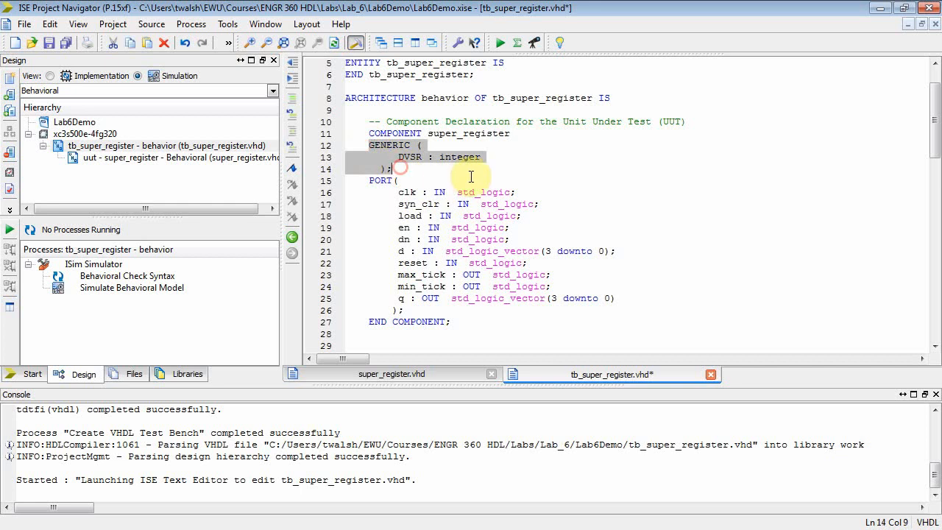
pyautogui.moveTo(351, 119)
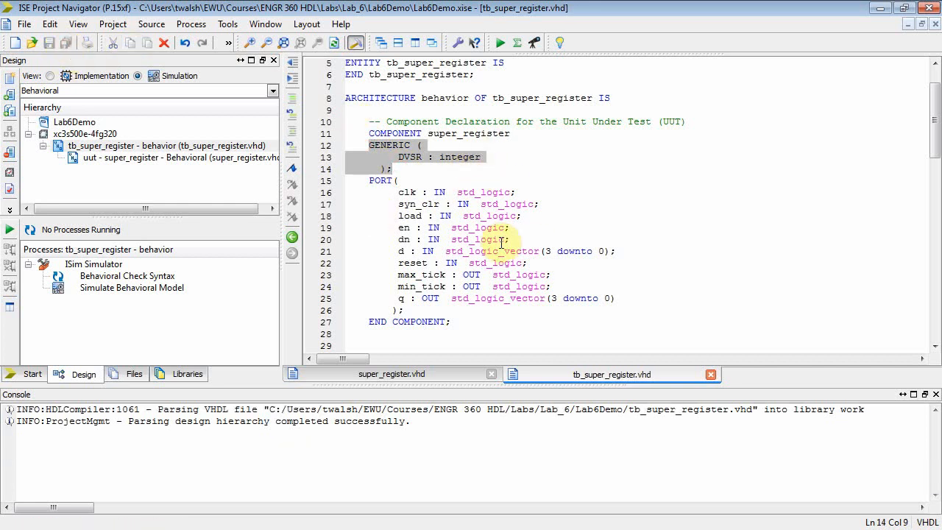
pyautogui.click(482, 238)
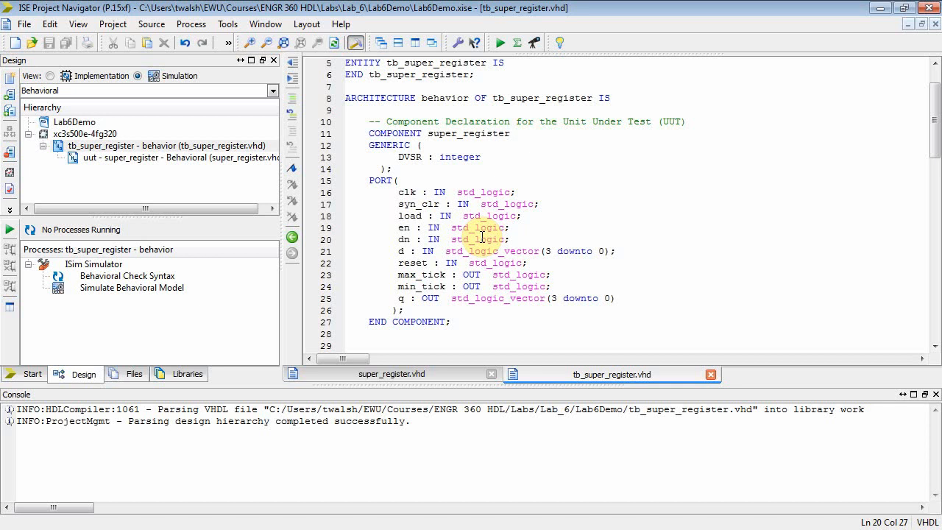
pyautogui.scroll(-3)
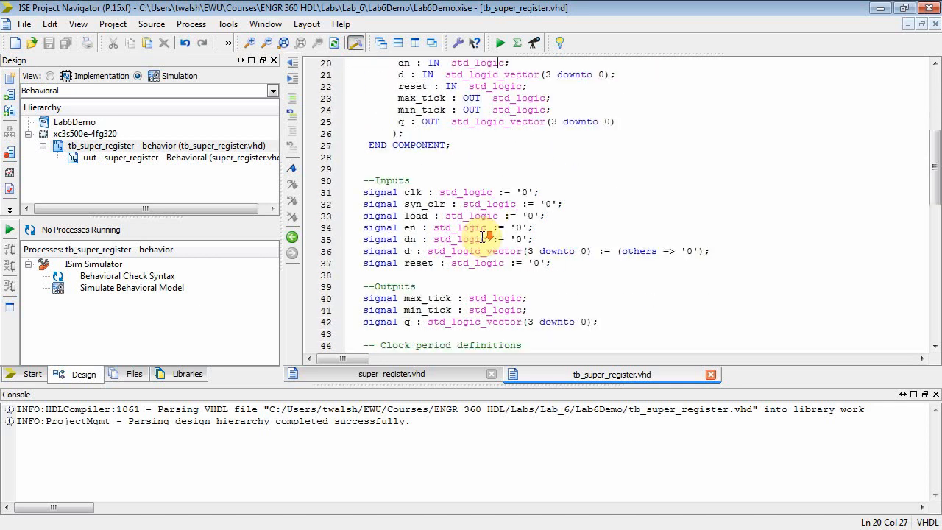
pyautogui.scroll(-3)
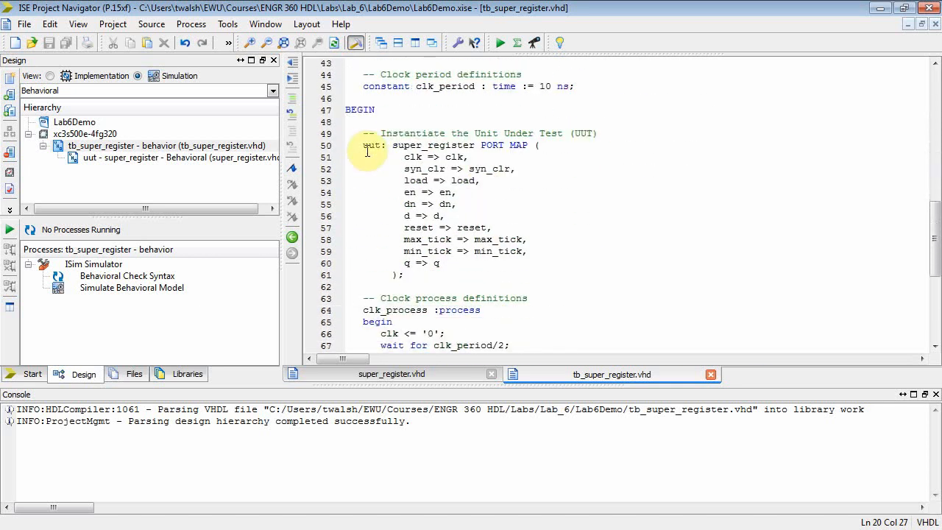
# Add GENERIC MAP ( DVSR => 8 ) to the UUT instantiation and fix the reported stray semicolon.
pyautogui.click(470, 278)
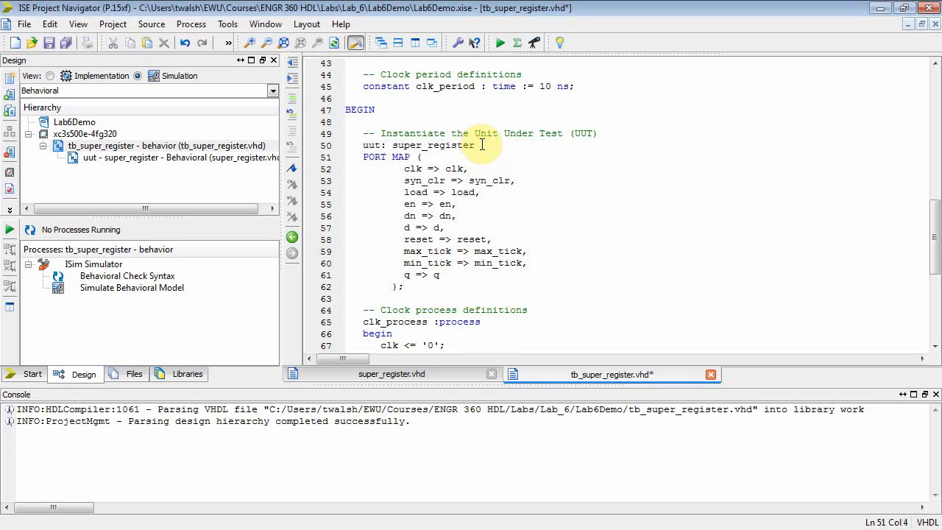
pyautogui.write('GENER')
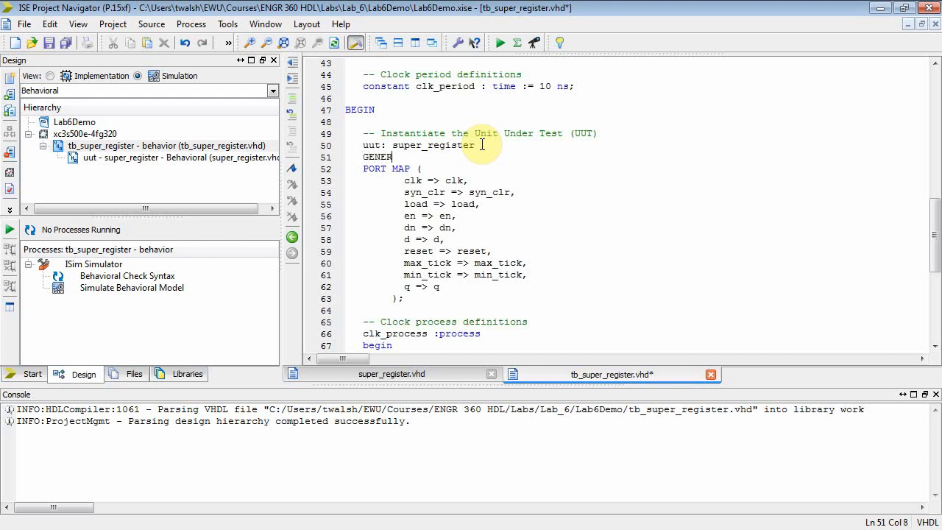
pyautogui.write('IC MAP (')
pyautogui.write(');')
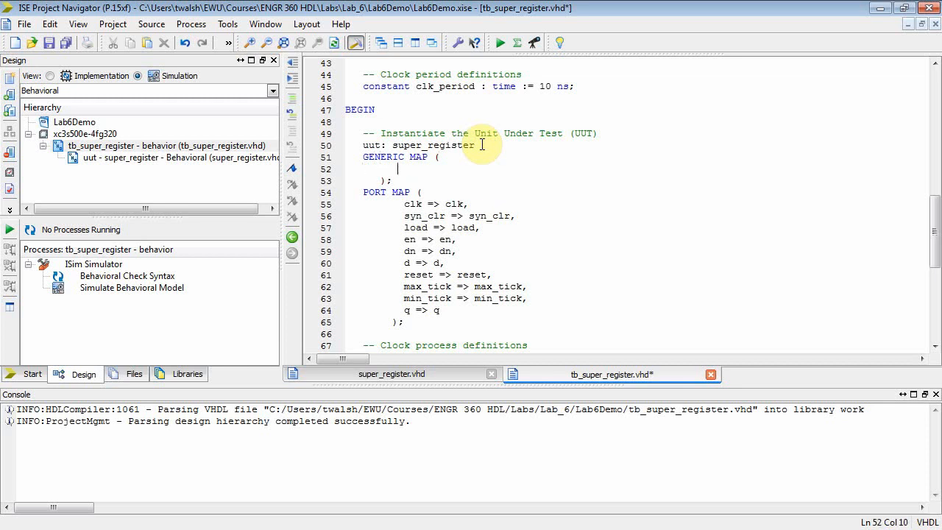
pyautogui.write('DVS')
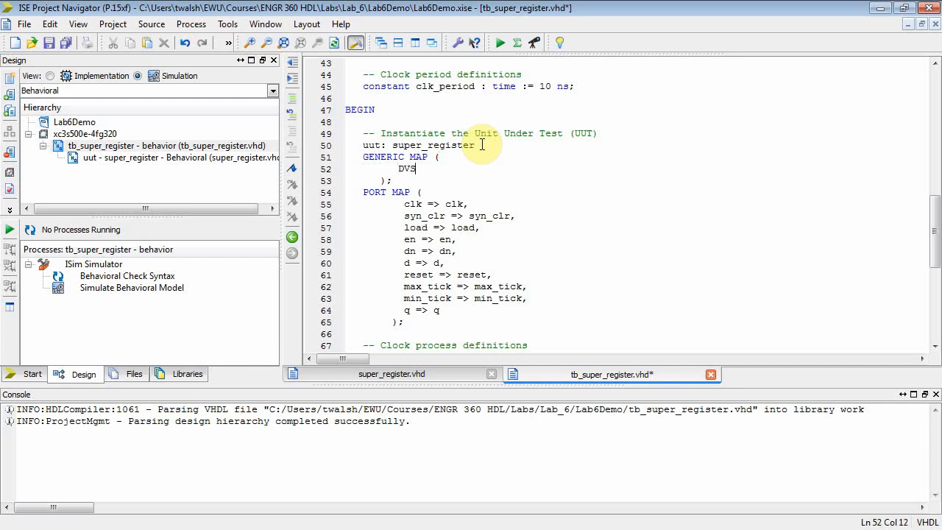
pyautogui.write('R =>')
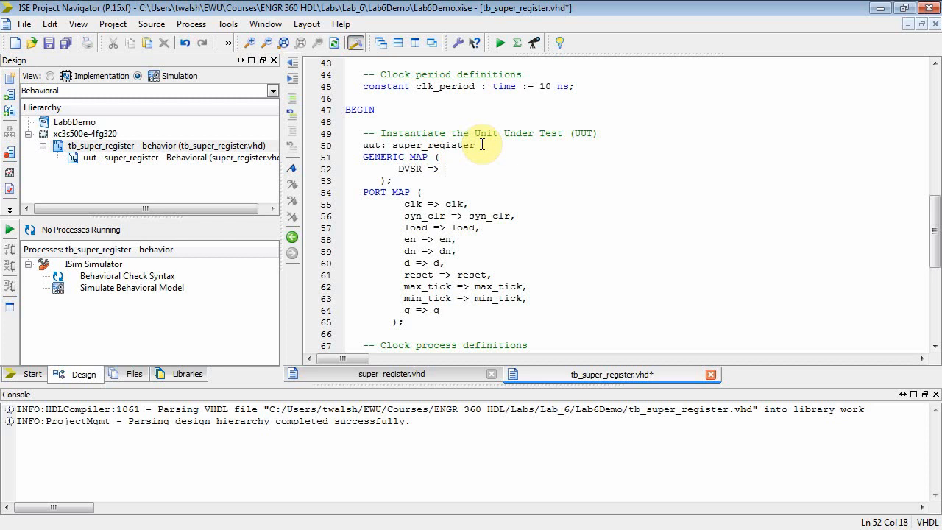
pyautogui.write('8')
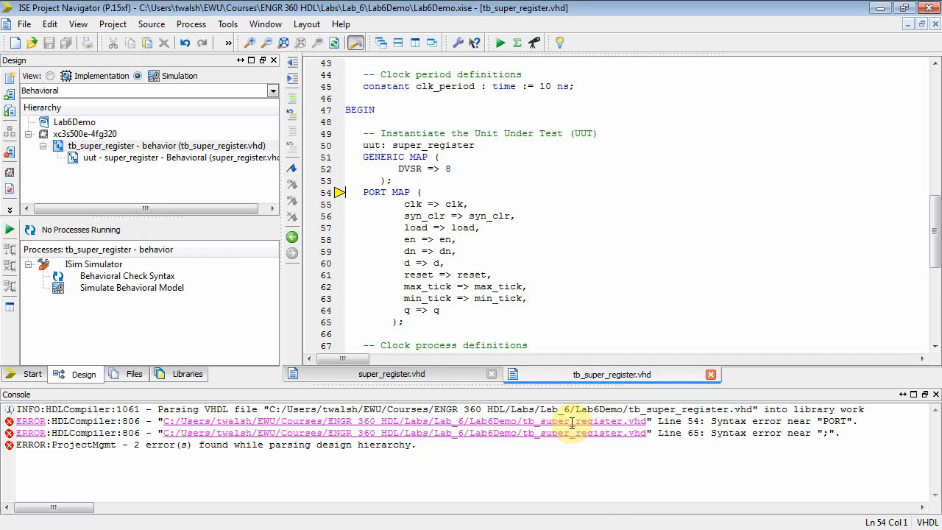
pyautogui.click(394, 180)
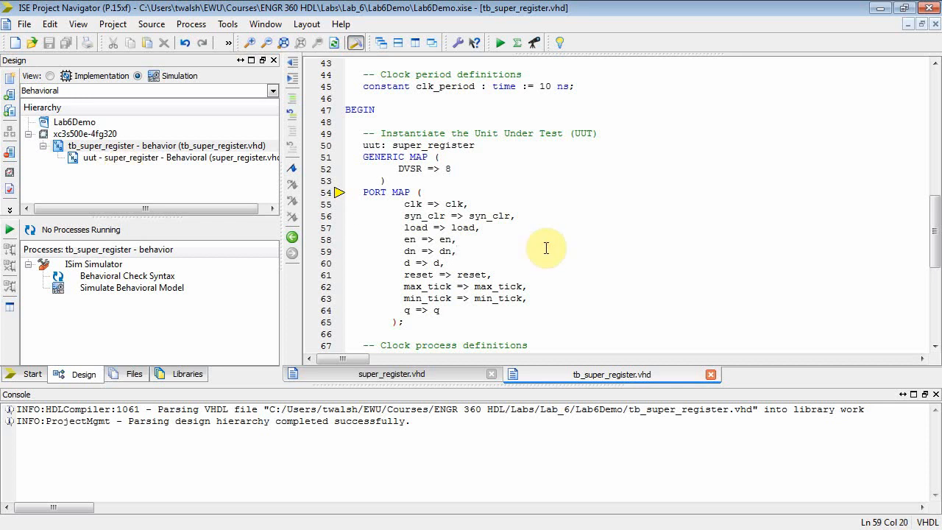
# Set clk_period to 20 ns and fill stim_proc with en <= '1', dn <= '0', wait 2000 ns, assert failure.
pyautogui.scroll(-3)
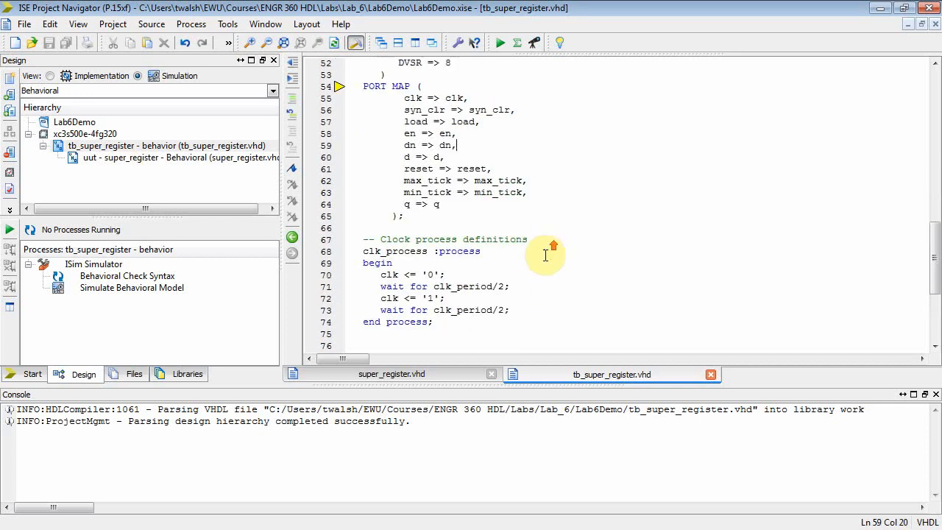
pyautogui.scroll(3)
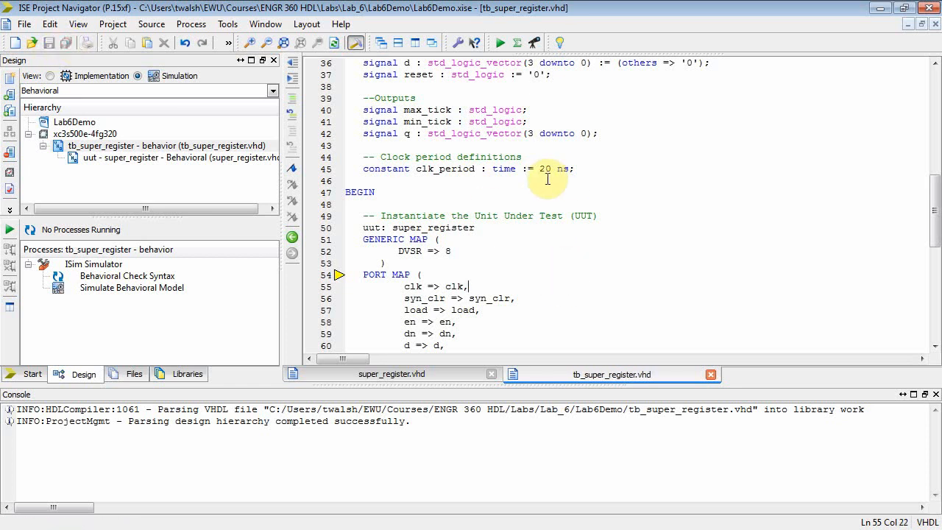
pyautogui.scroll(-3)
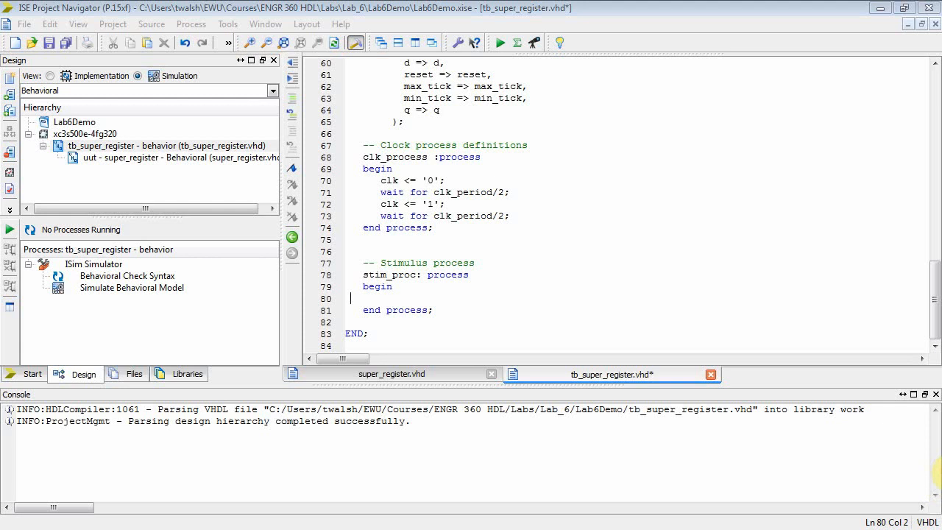
pyautogui.moveTo(287, 337)
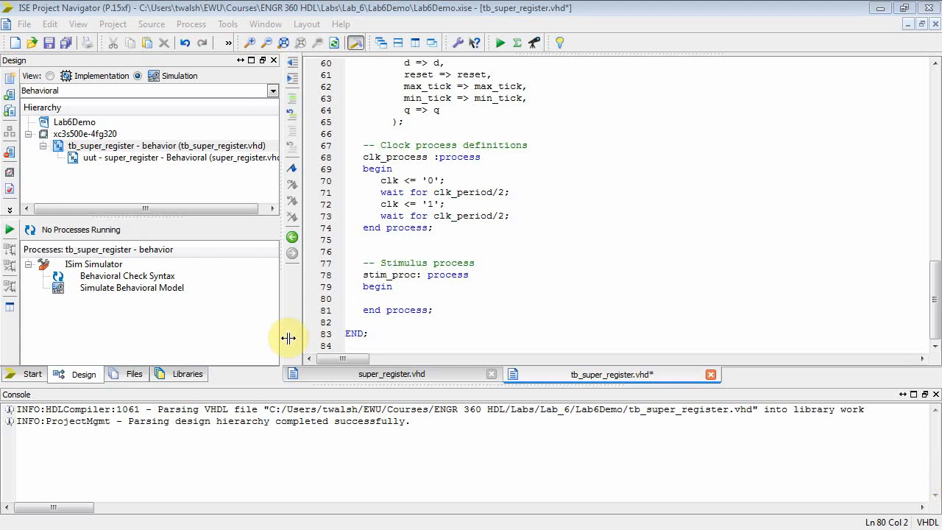
pyautogui.scroll(-3)
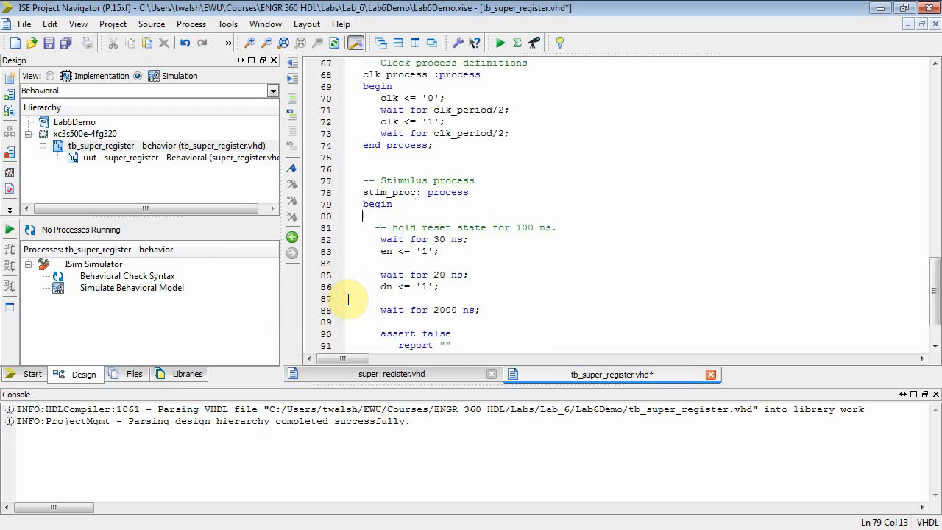
pyautogui.click(371, 250)
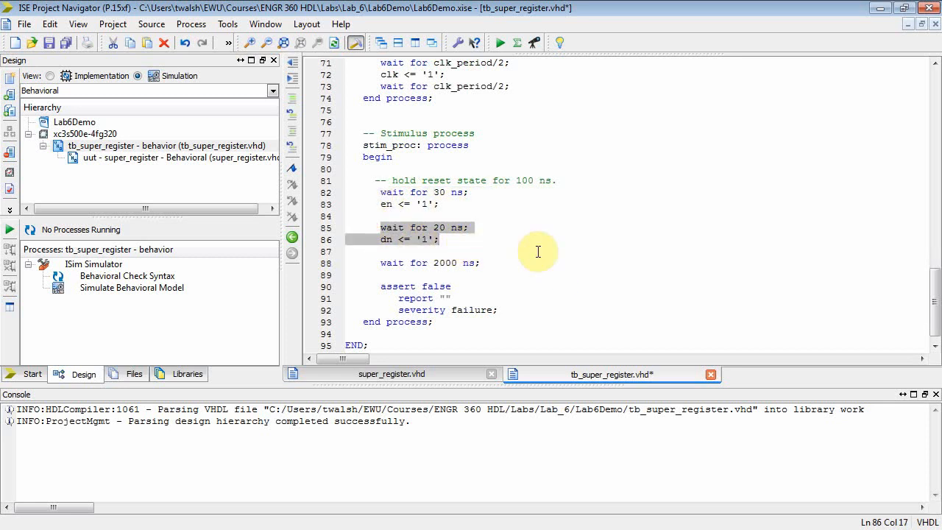
pyautogui.click(425, 239)
pyautogui.write('0')
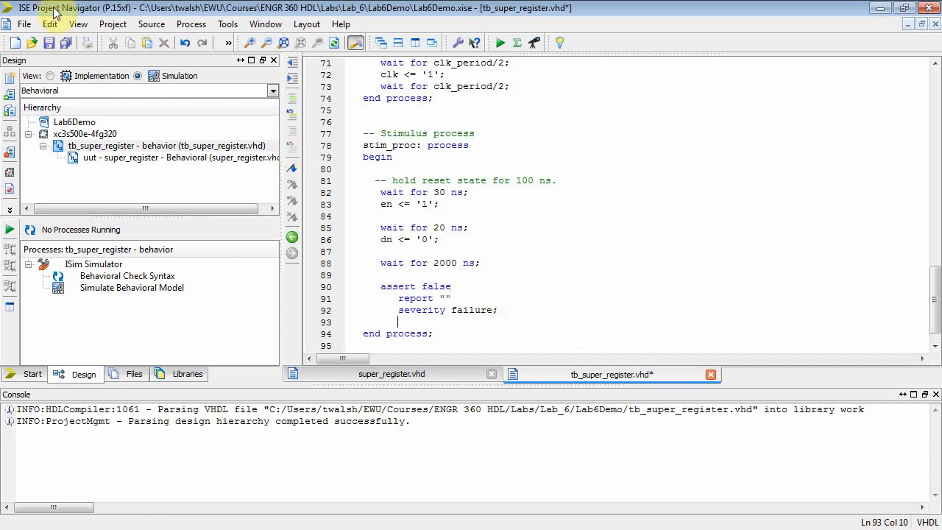
# Save the test bench and run Behavioral Check Syntax on super_register.
pyautogui.click(132, 157)
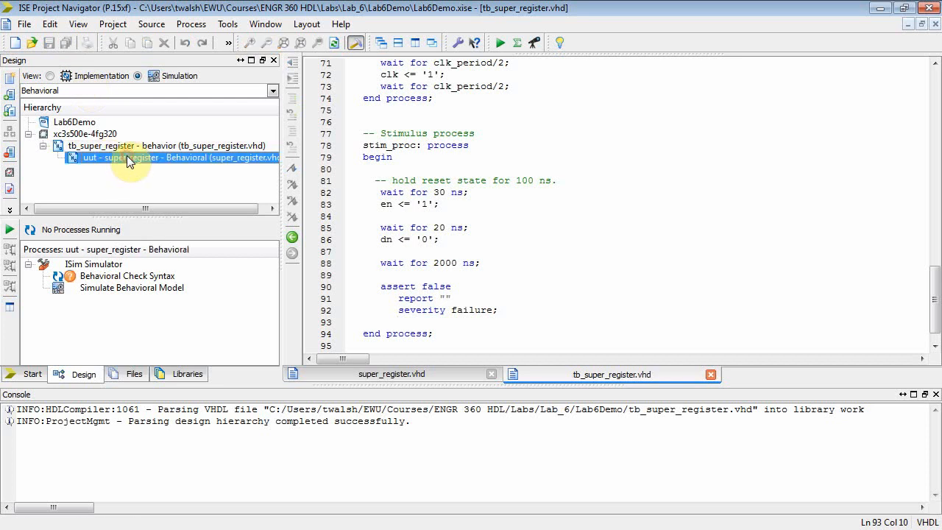
pyautogui.doubleClick(126, 275)
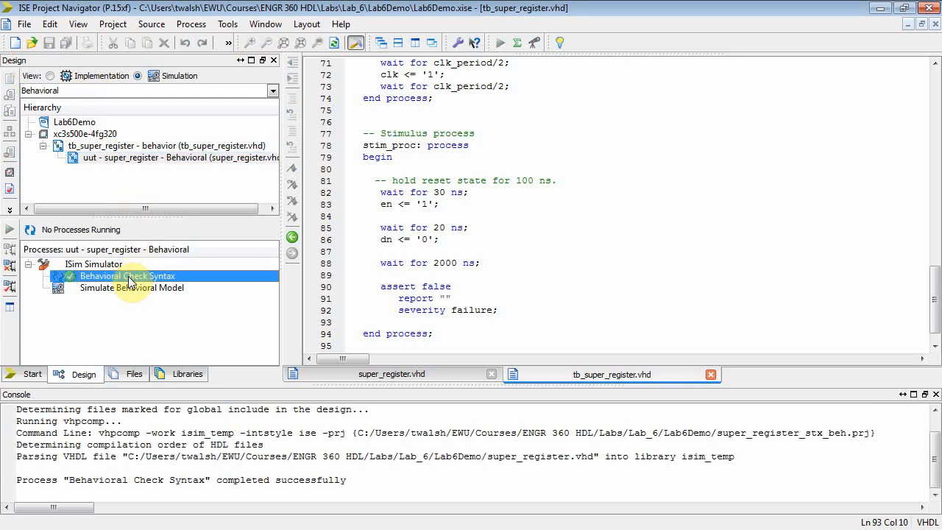
pyautogui.click(165, 145)
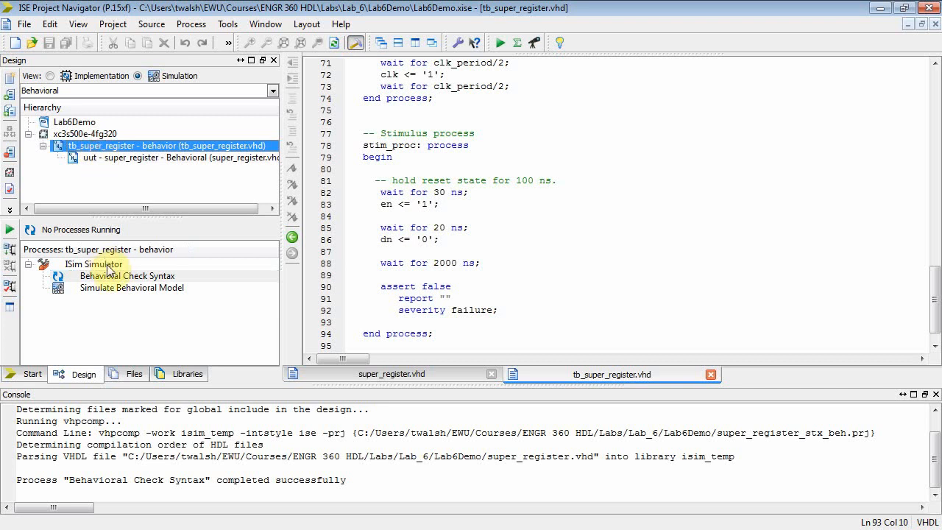
# Run Simulate Behavioral Model on tb_super_register, then return to its source at the DVSR generic map.
pyautogui.doubleClick(126, 275)
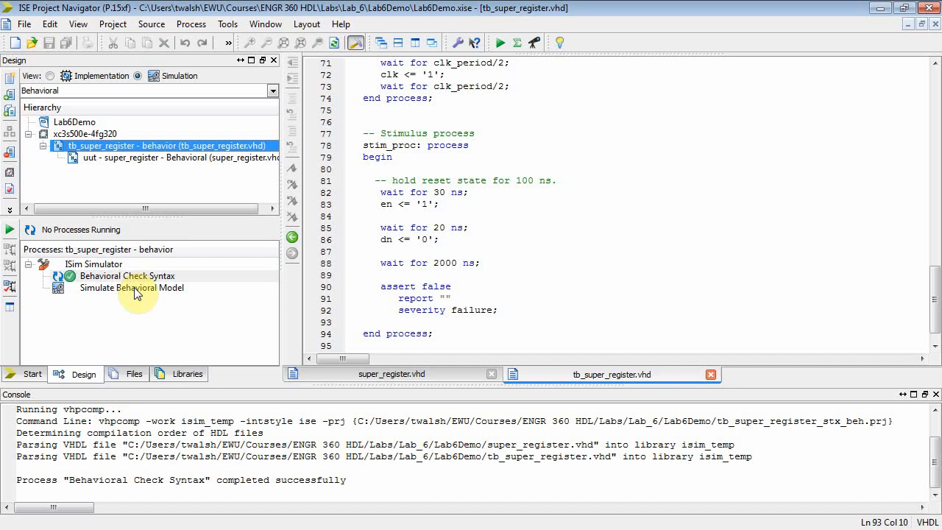
pyautogui.doubleClick(131, 286)
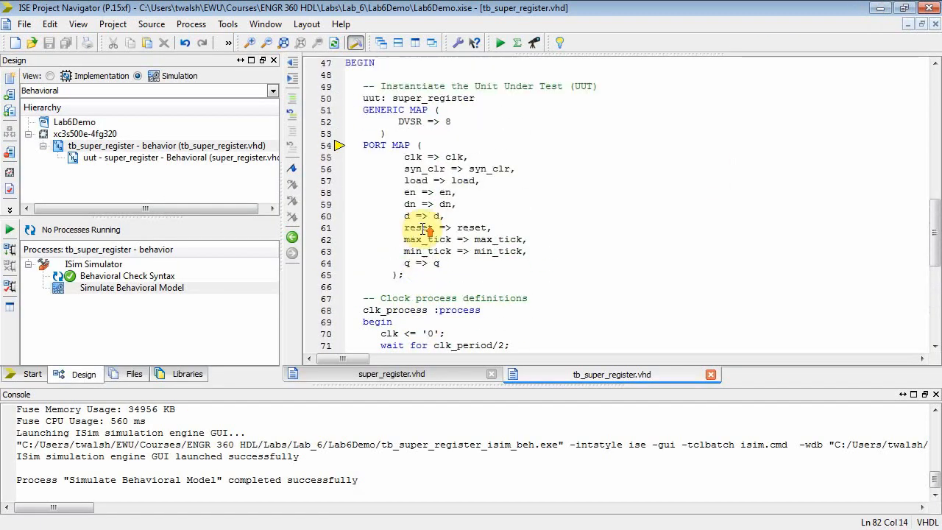
pyautogui.scroll(3)
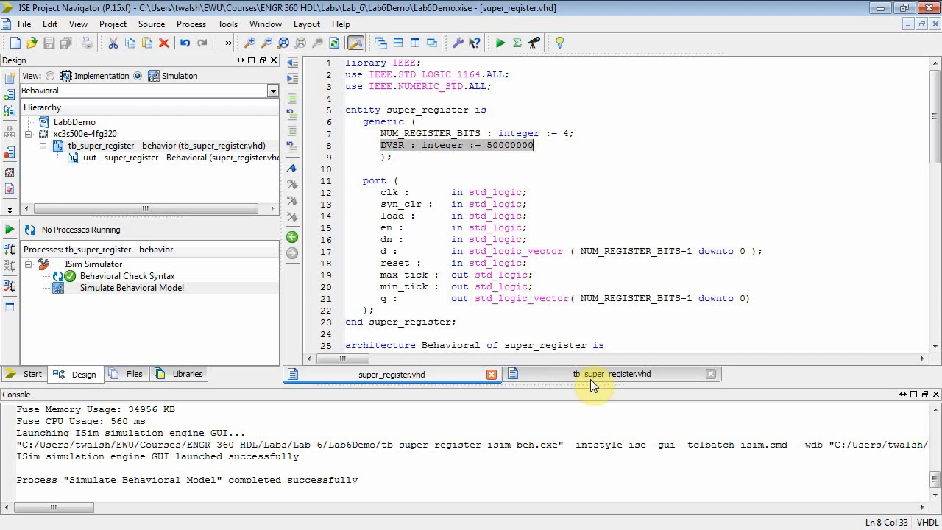
pyautogui.click(611, 374)
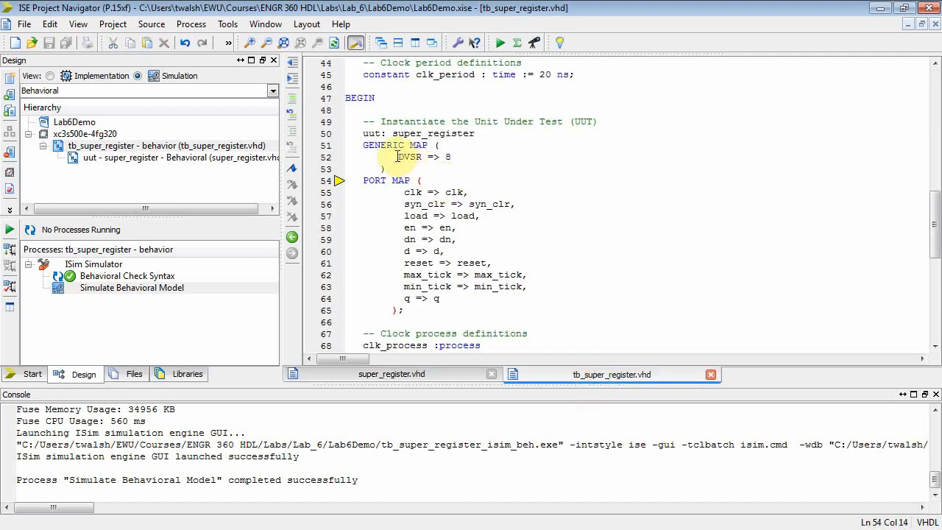
pyautogui.doubleClick(407, 156)
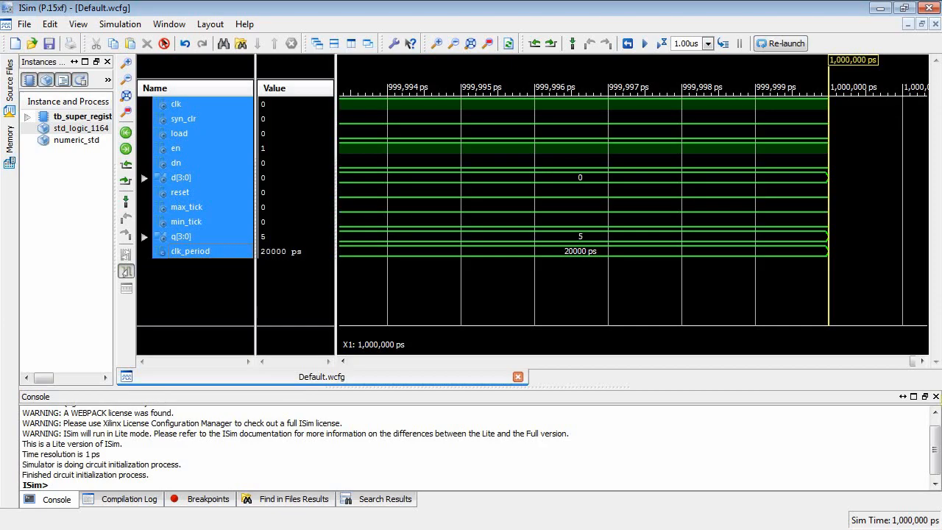
# Zoom the waveform to the full 1,000 ns run, mark 350 ns showing q counting up, then exit ISim.
pyautogui.click(471, 43)
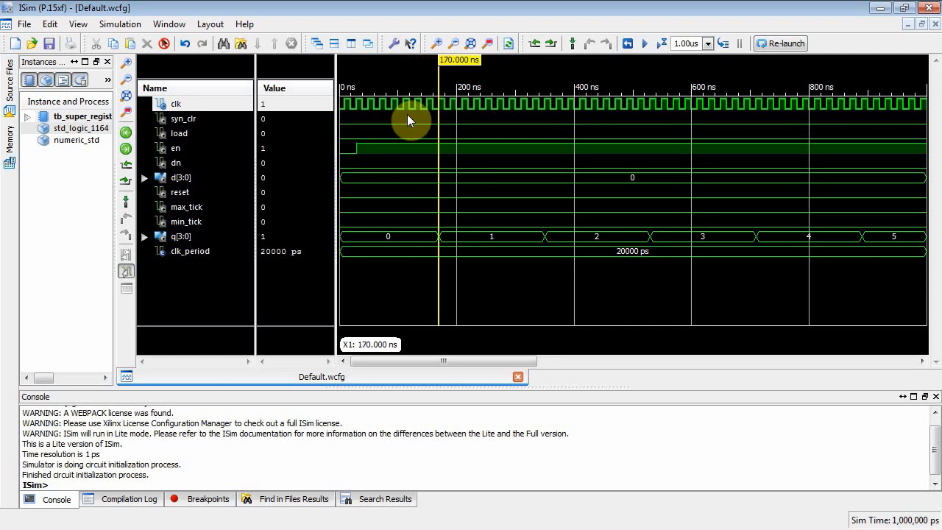
pyautogui.moveTo(425, 182)
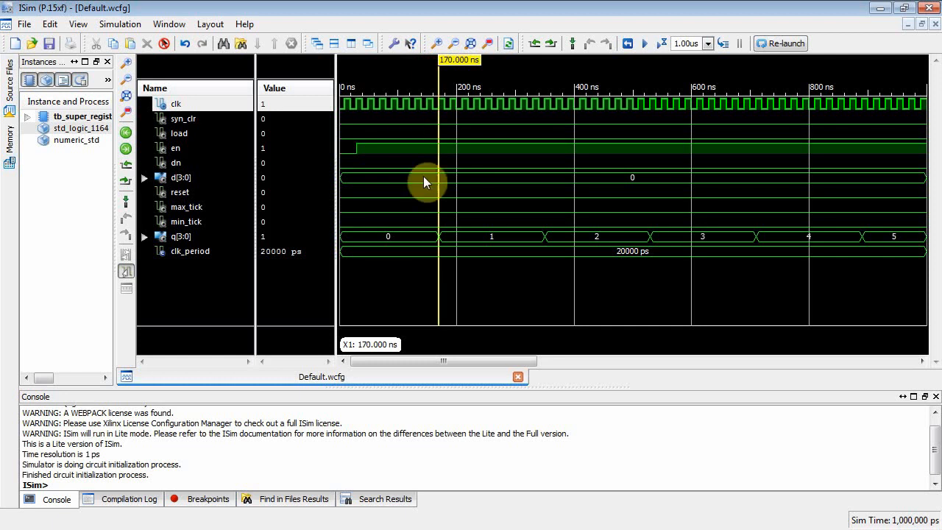
pyautogui.moveTo(482, 243)
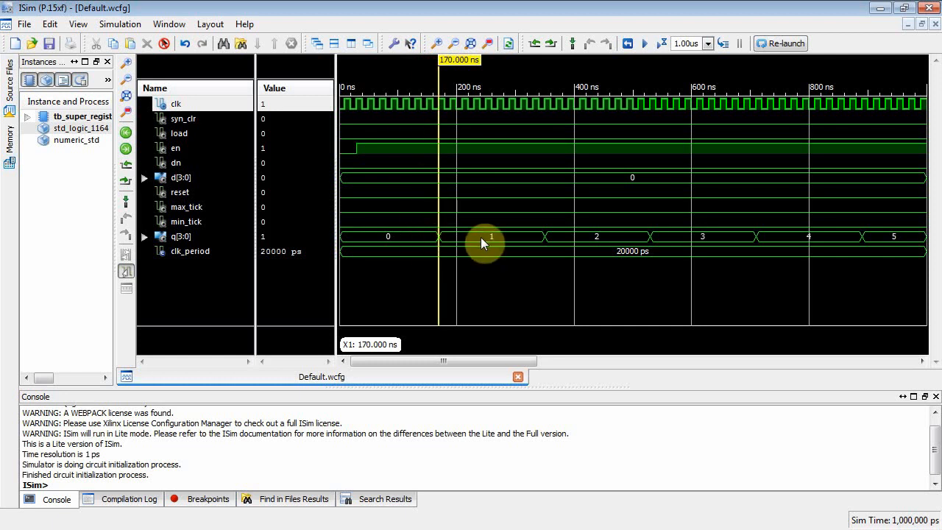
pyautogui.click(474, 243)
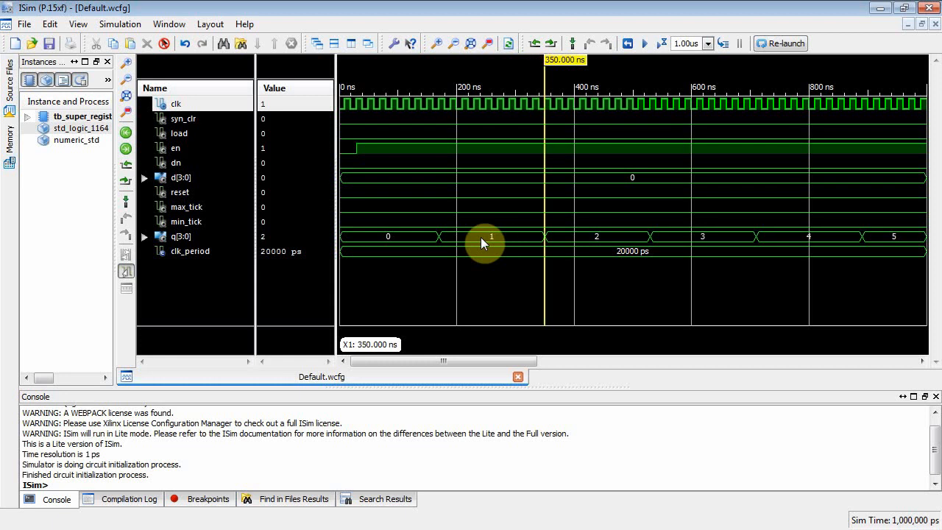
pyautogui.moveTo(564, 241)
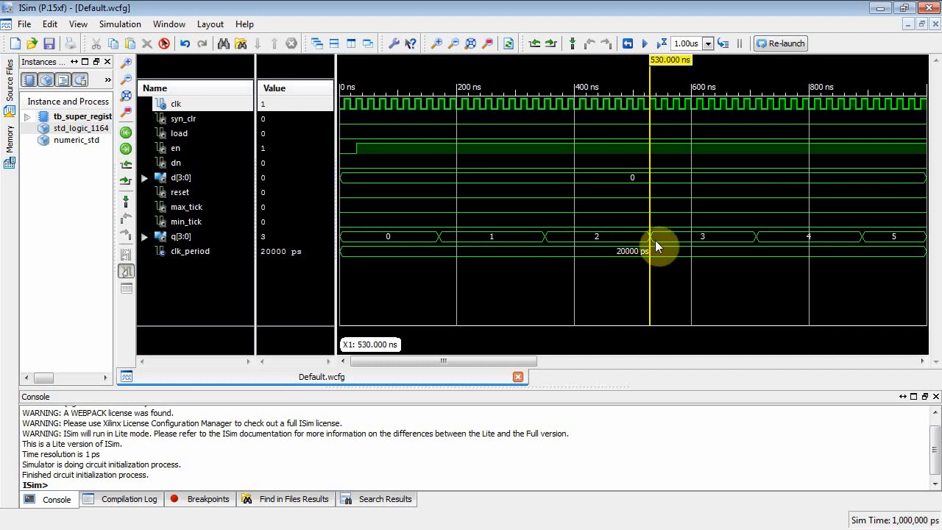
pyautogui.moveTo(456, 155)
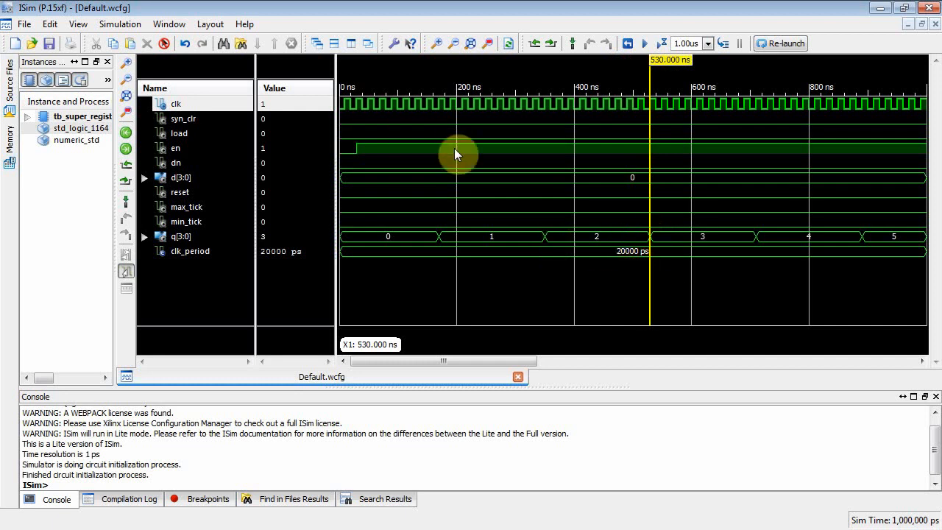
pyautogui.moveTo(445, 161)
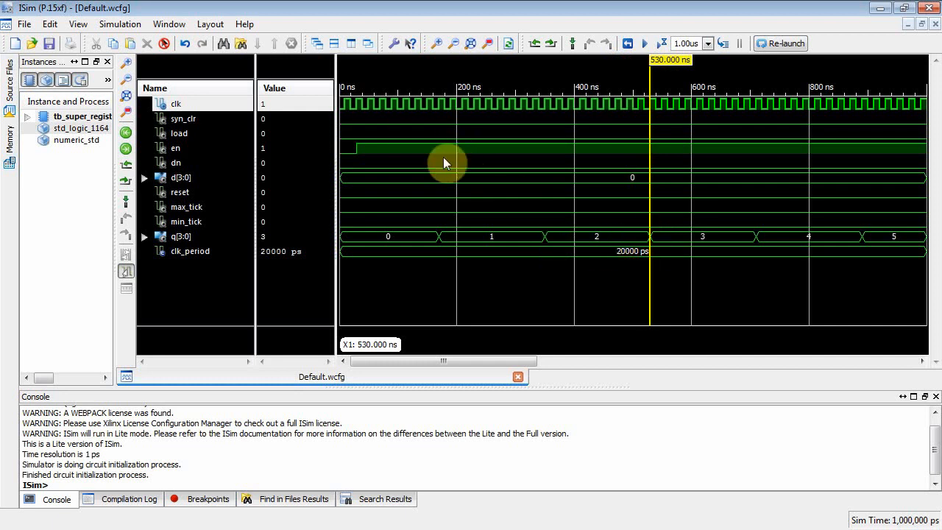
pyautogui.moveTo(444, 115)
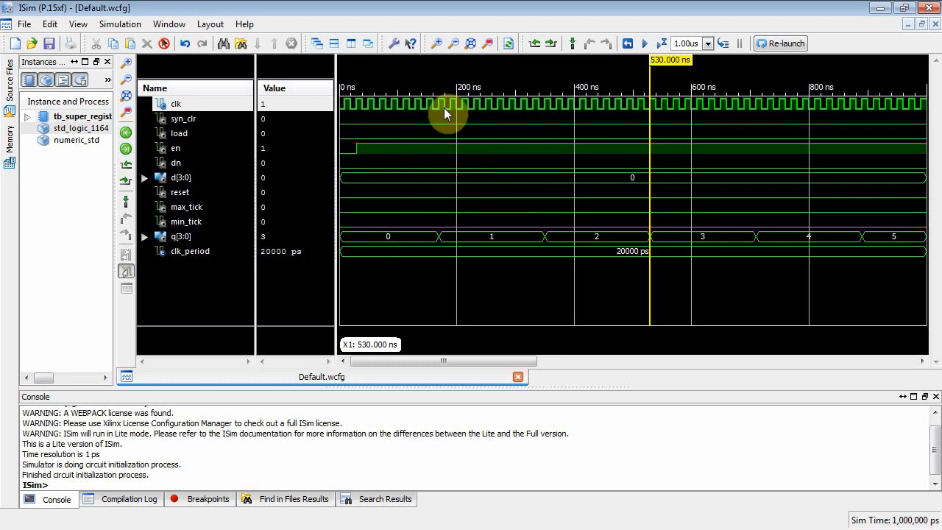
pyautogui.moveTo(338, 155)
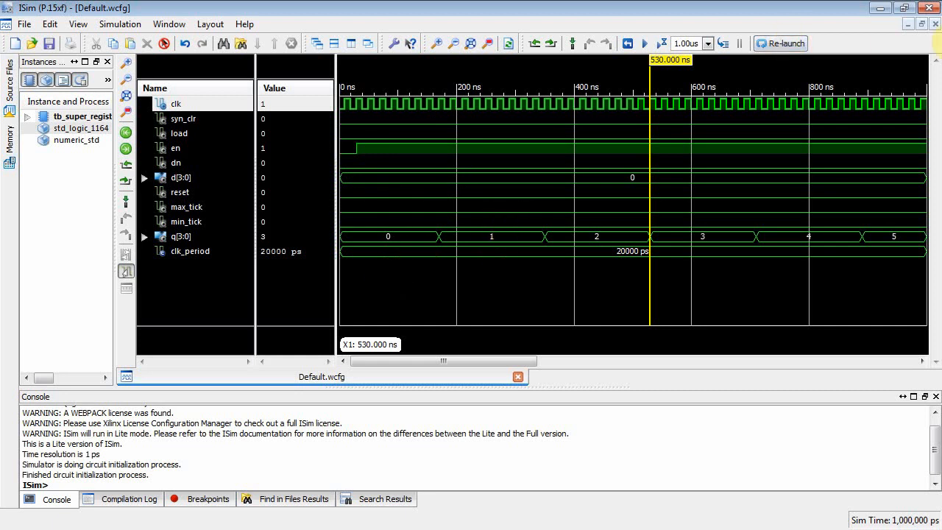
pyautogui.click(930, 7)
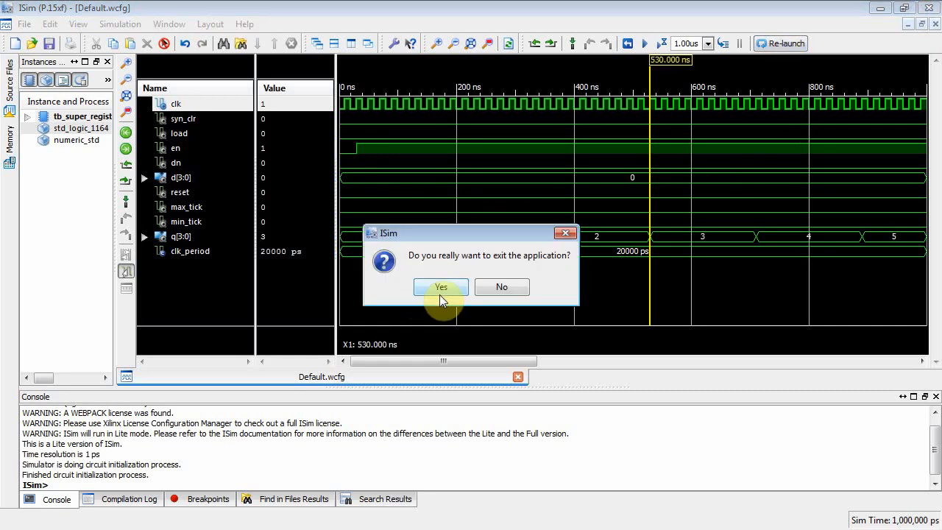
pyautogui.click(440, 287)
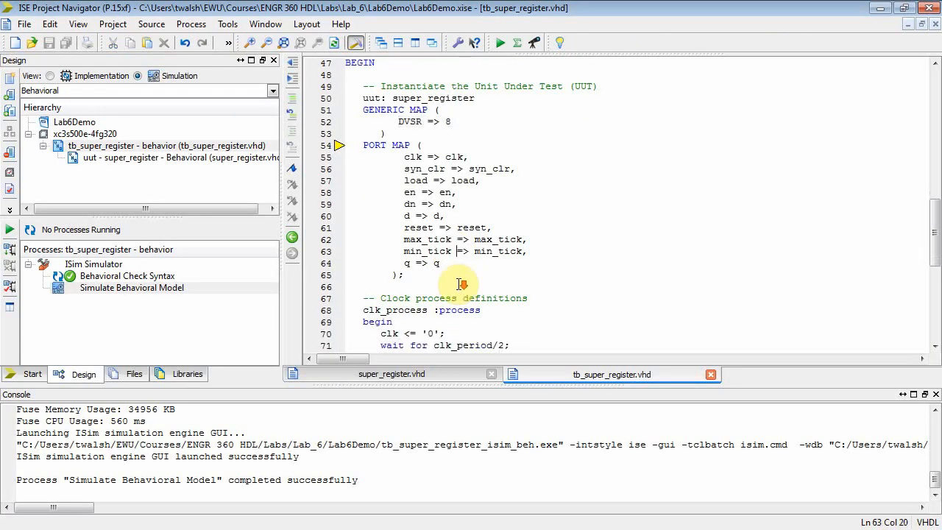
# Change the stimulus to dn <= '1', pass Behavioral Check Syntax, and launch Simulate Behavioral Model.
pyautogui.scroll(-3)
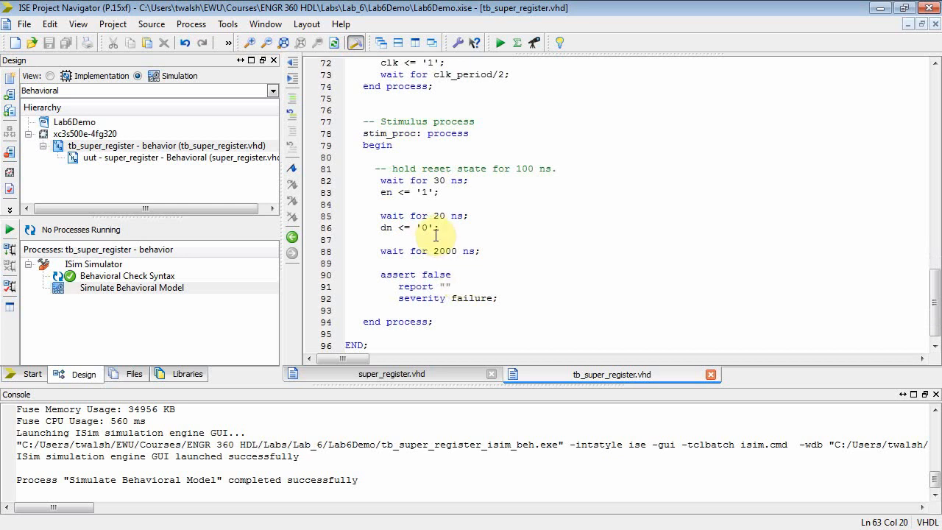
pyautogui.write('1')
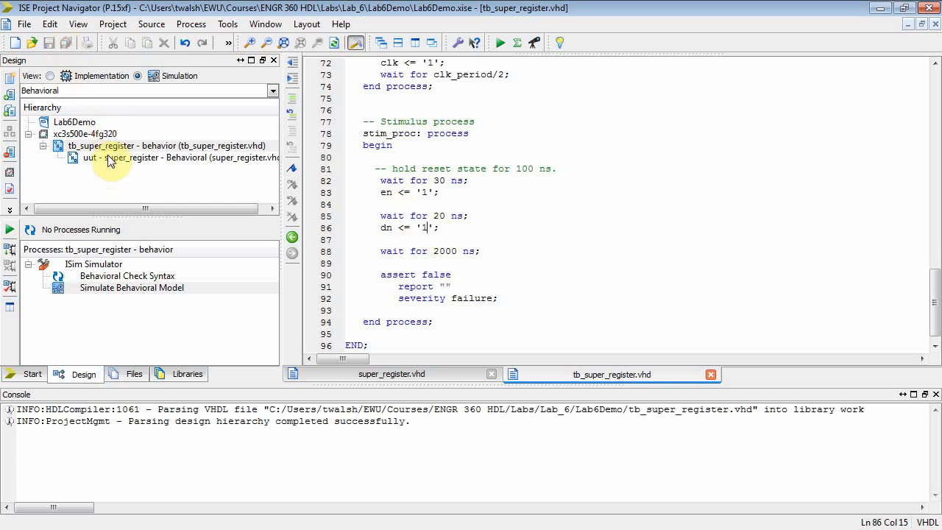
pyautogui.doubleClick(126, 276)
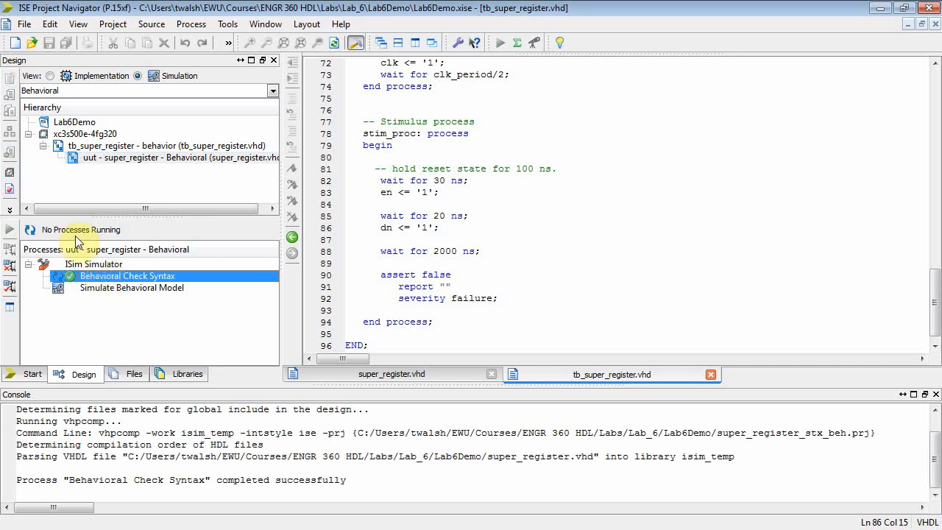
pyautogui.doubleClick(127, 275)
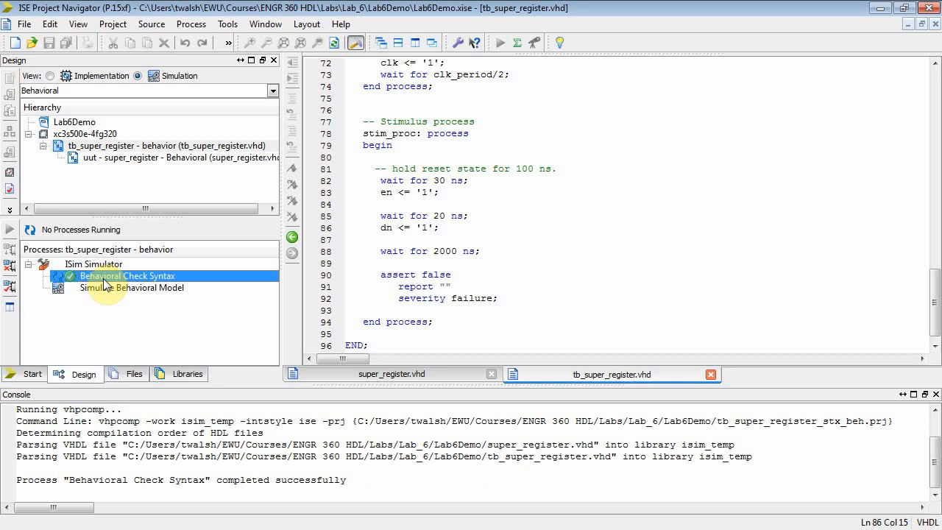
pyautogui.moveTo(106, 150)
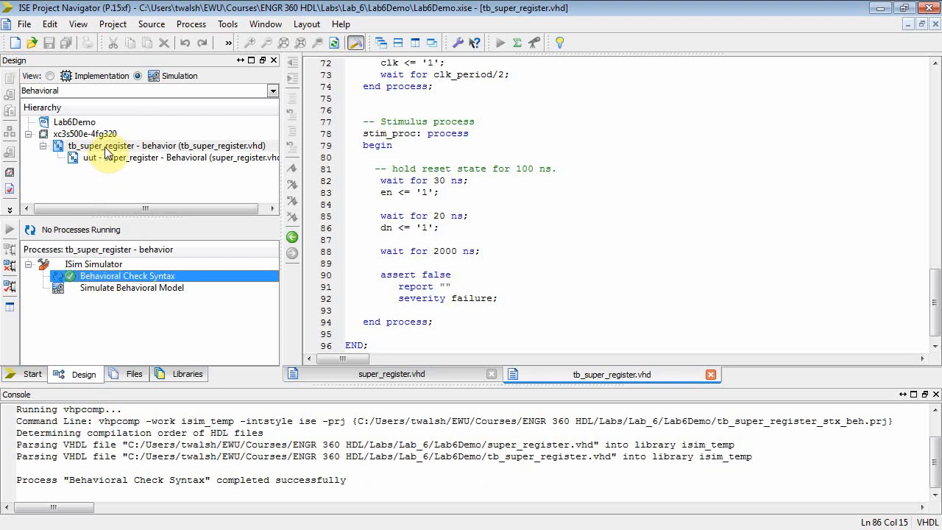
pyautogui.click(161, 145)
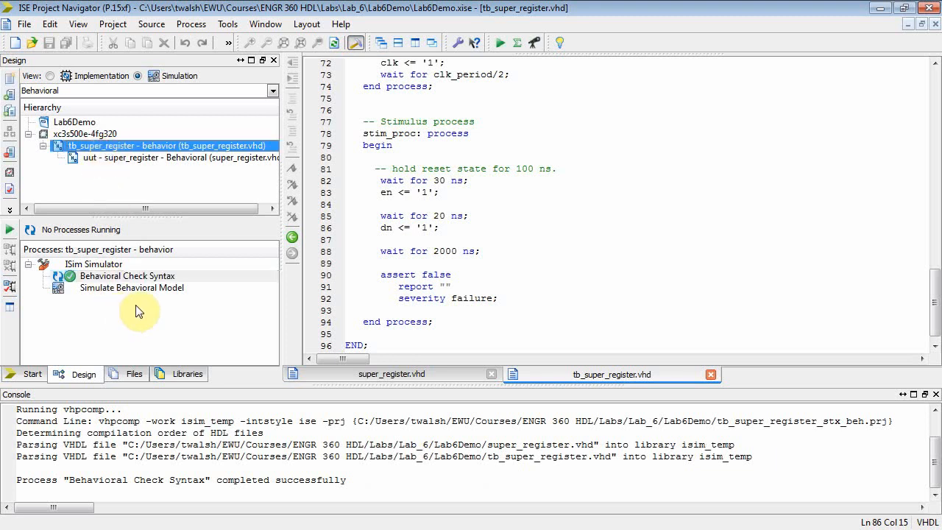
pyautogui.doubleClick(132, 287)
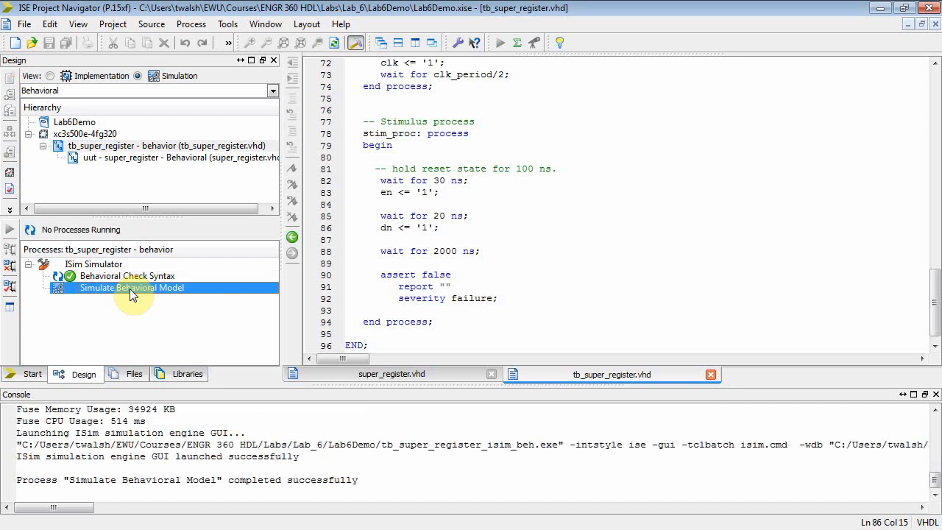
# Zoom to the full run, narrow the Value column, and probe markers near 942 ns and 30 ns showing q counting down.
pyautogui.doubleClick(131, 287)
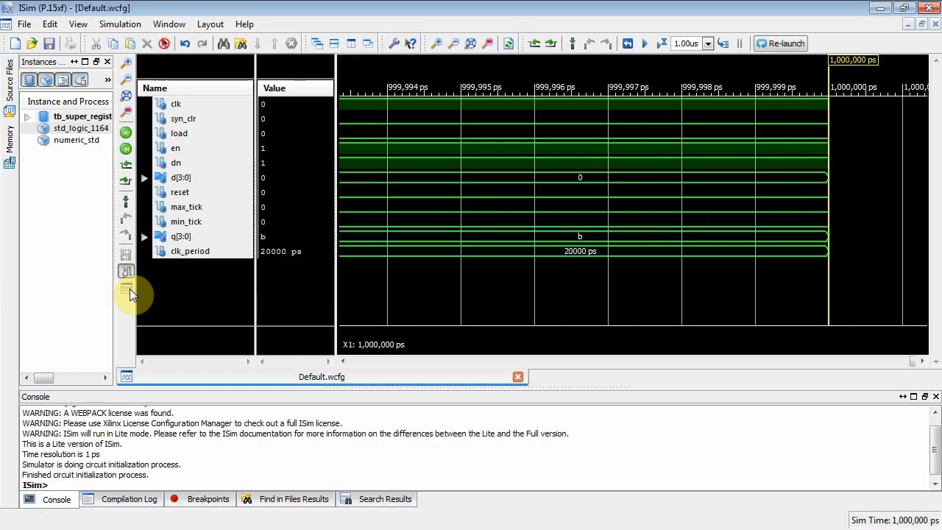
pyautogui.click(471, 43)
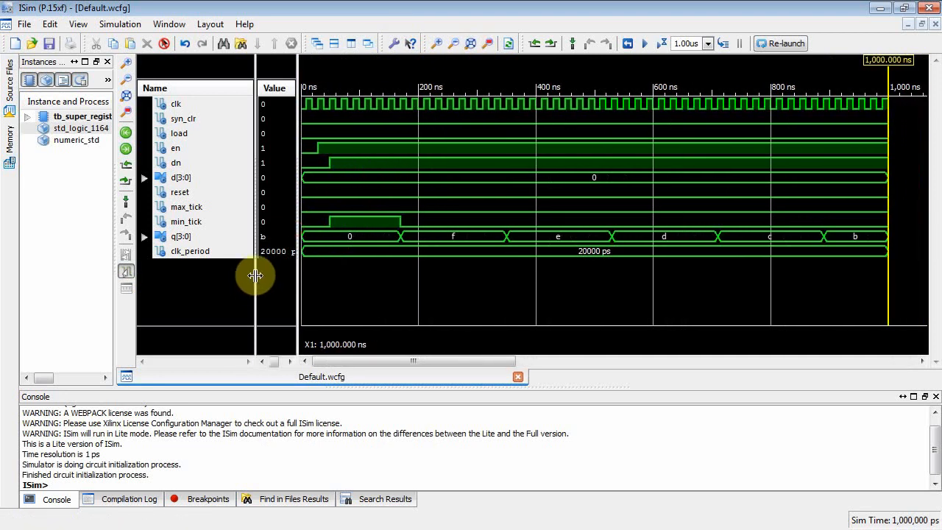
pyautogui.moveTo(256, 275); pyautogui.dragTo(297, 270)
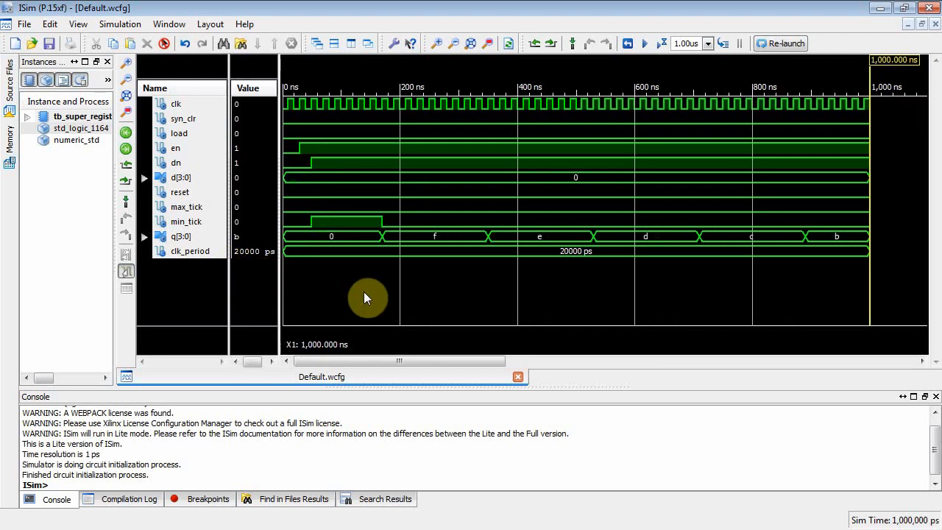
pyautogui.moveTo(320, 248)
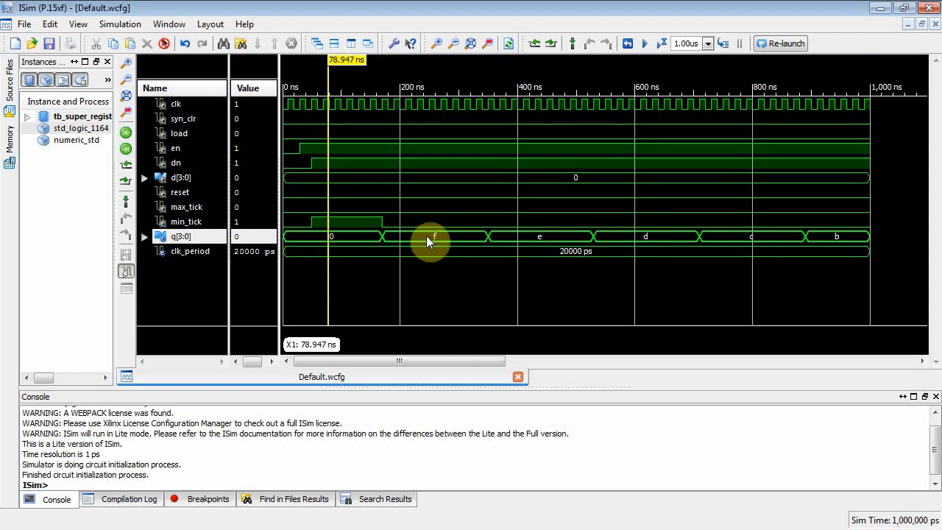
pyautogui.click(529, 231)
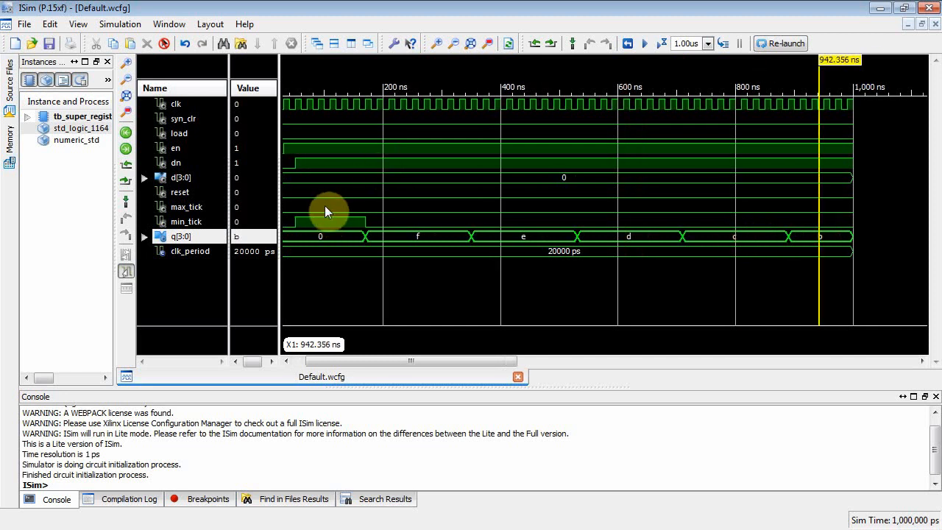
pyautogui.click(312, 174)
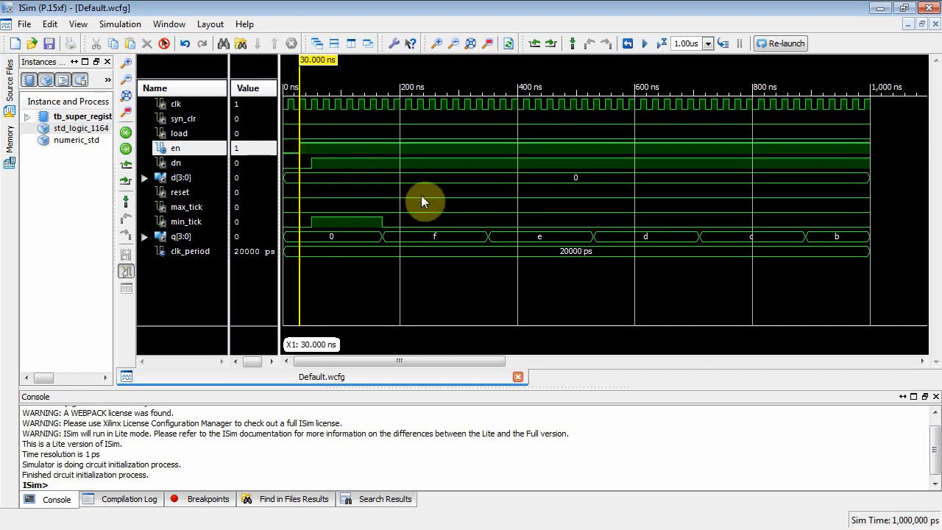
pyautogui.moveTo(395, 220)
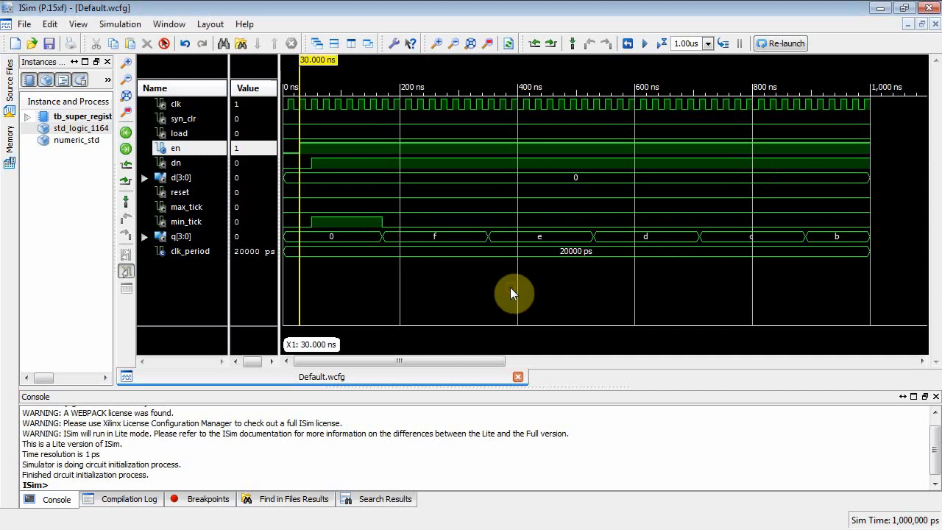
pyautogui.moveTo(927, 9)
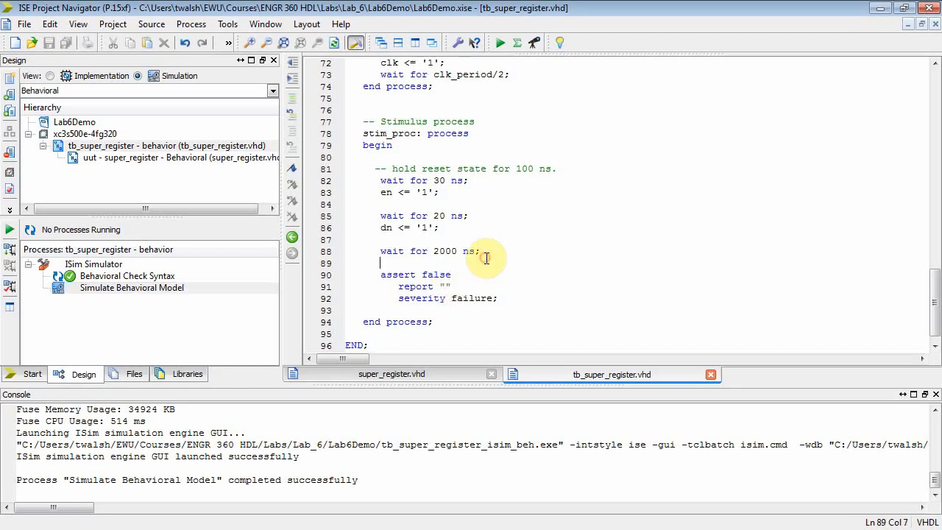
# Map DVSR to 4, save, pass Behavioral Check Syntax, and rerun the behavioural simulation.
pyautogui.scroll(3)
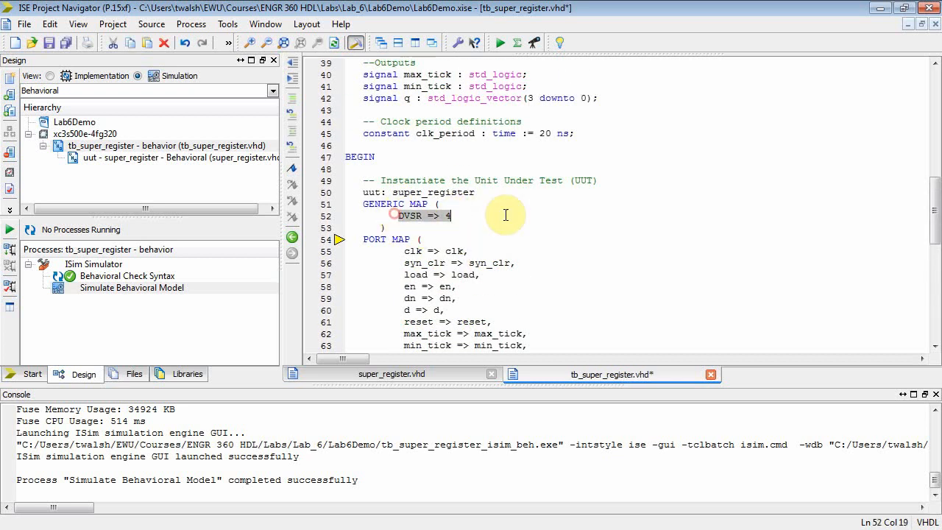
pyautogui.moveTo(68, 41)
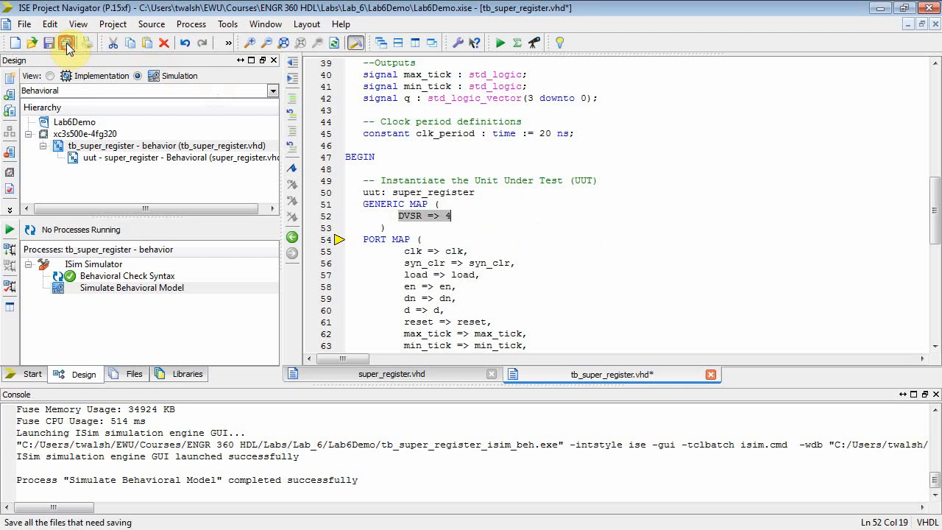
pyautogui.click(68, 41)
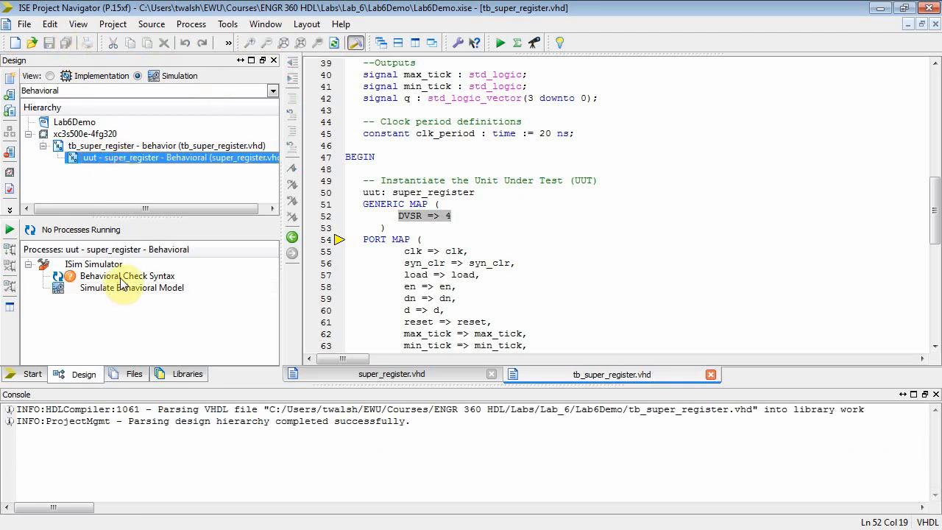
pyautogui.doubleClick(126, 275)
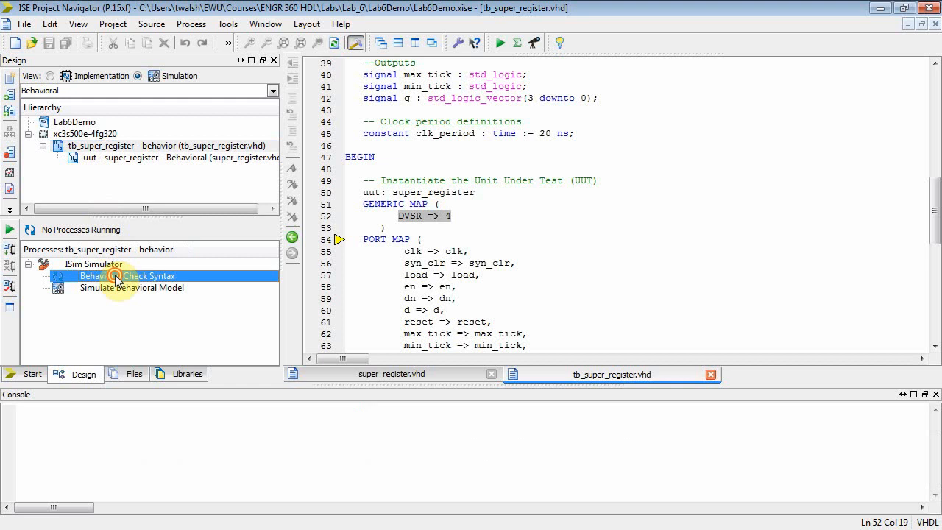
pyautogui.doubleClick(129, 276)
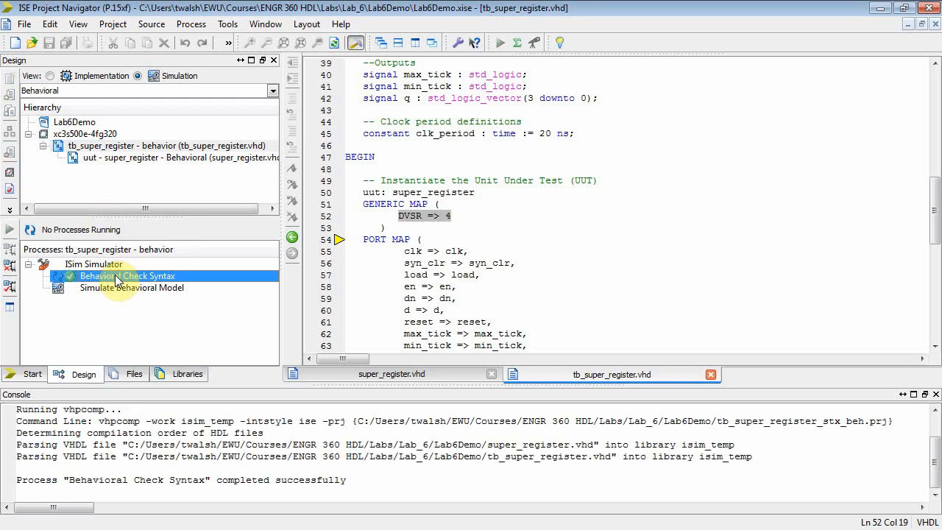
pyautogui.moveTo(123, 294)
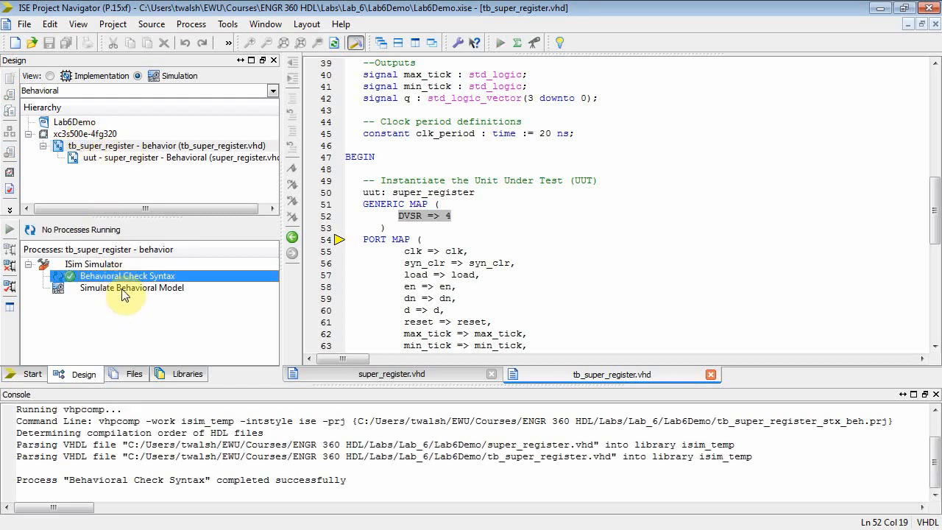
pyautogui.doubleClick(132, 287)
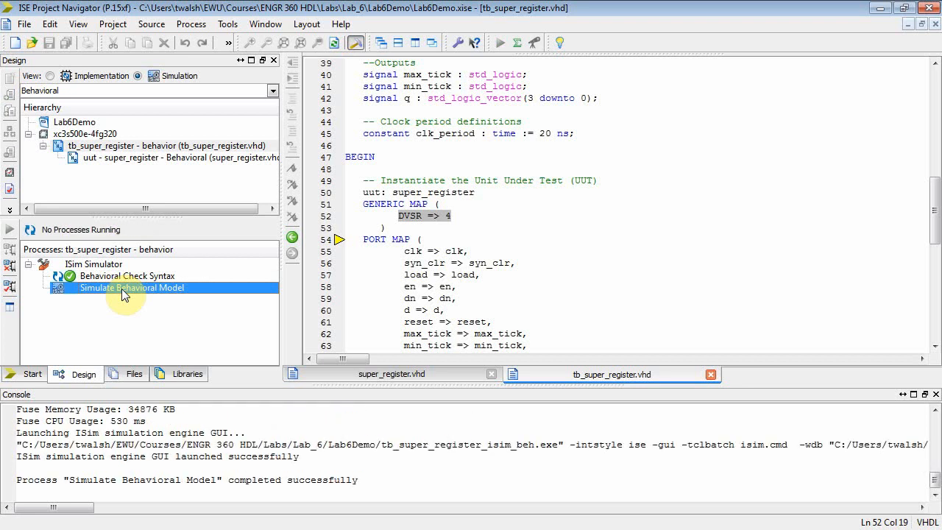
pyautogui.doubleClick(131, 287)
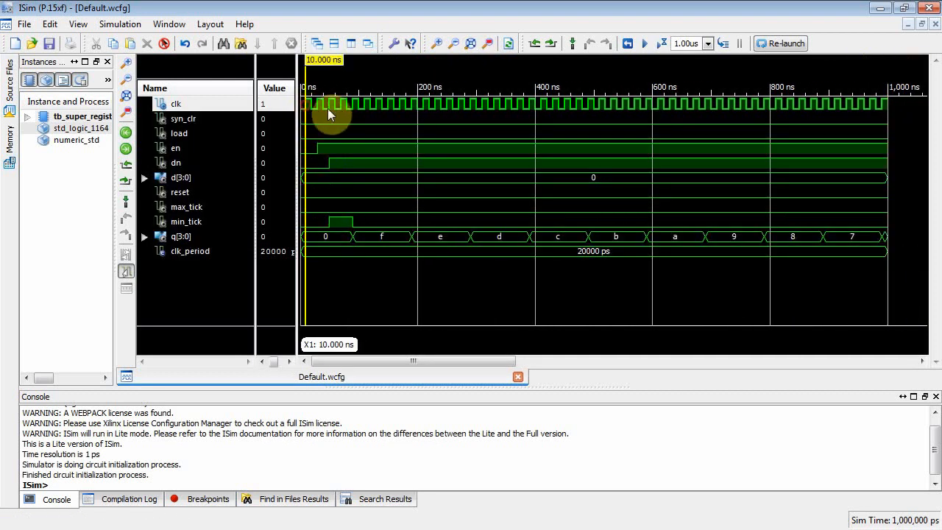
# Read the DVSR 4 waveform at 50 ns, 90 ns and 300 ns, watching q count down f, e, d, c.
pyautogui.click(330, 110)
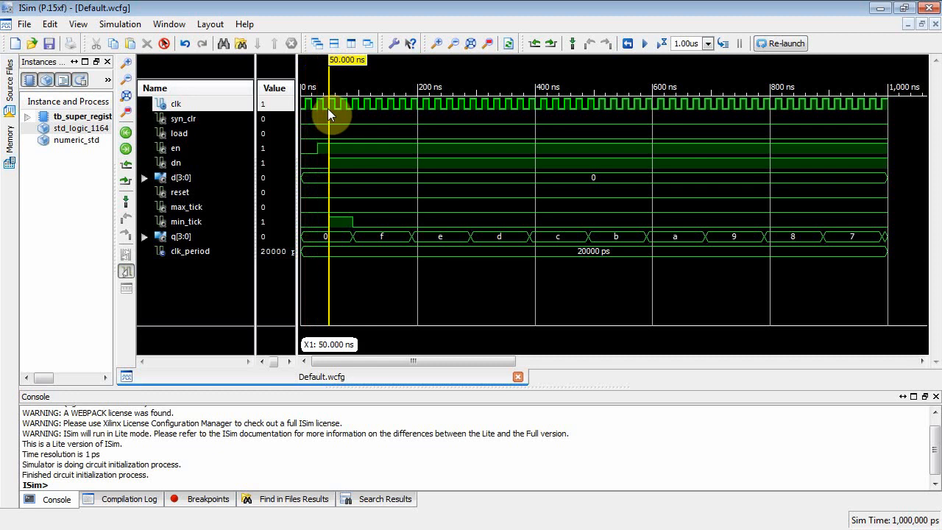
pyautogui.click(353, 111)
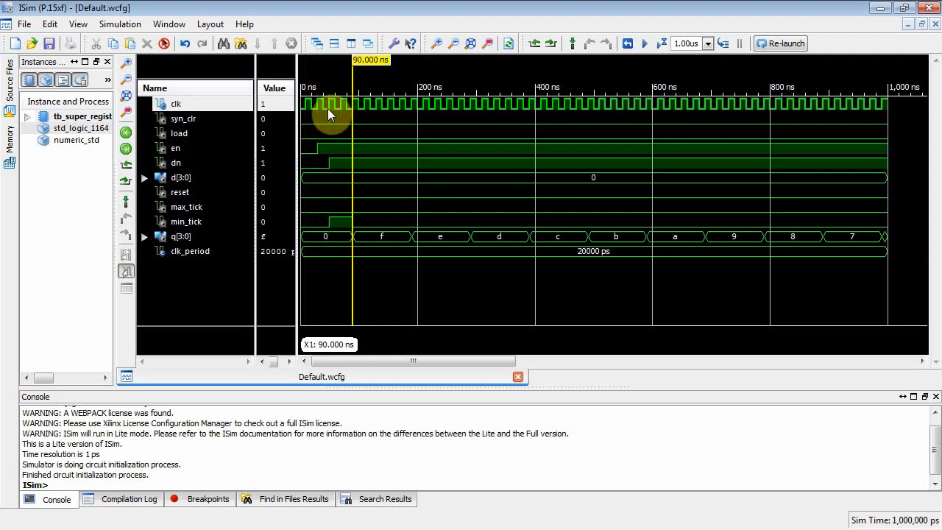
pyautogui.click(388, 206)
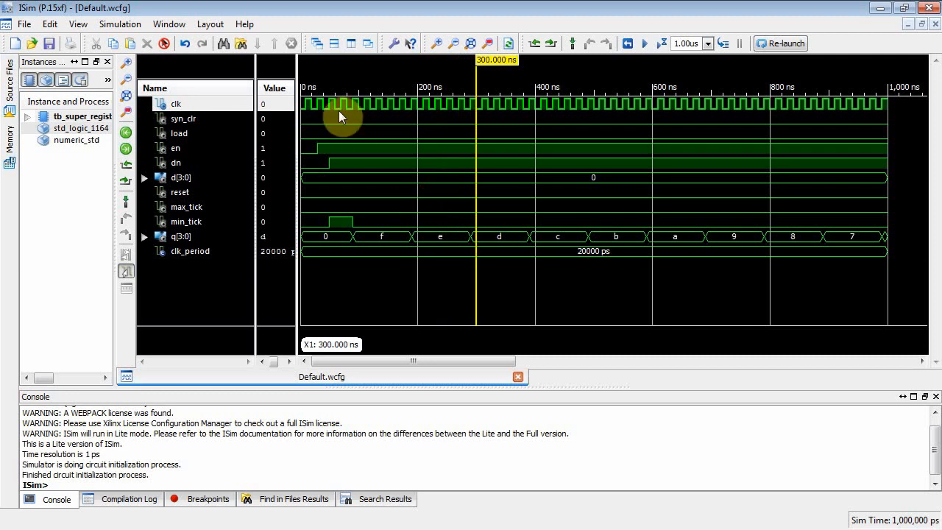
pyautogui.moveTo(522, 123)
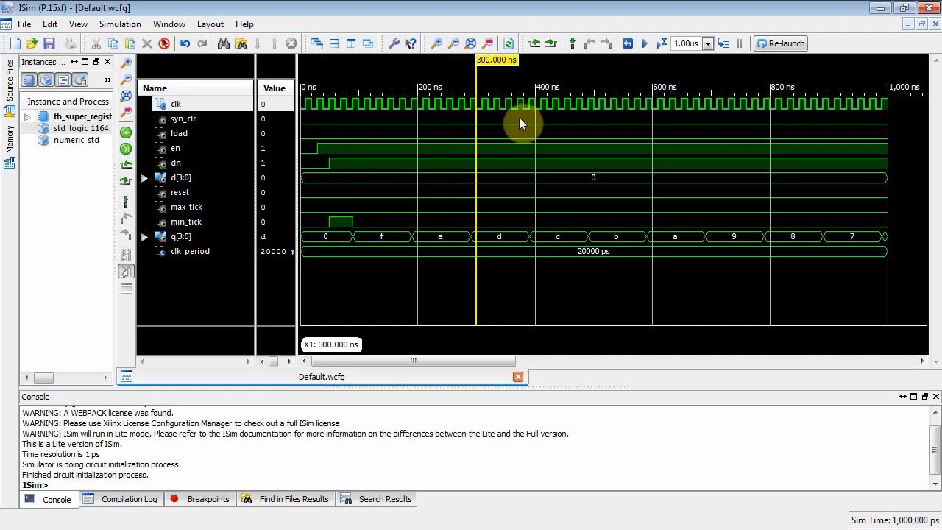
# Exit ISim and confirm closing the simulator.
pyautogui.click(930, 9)
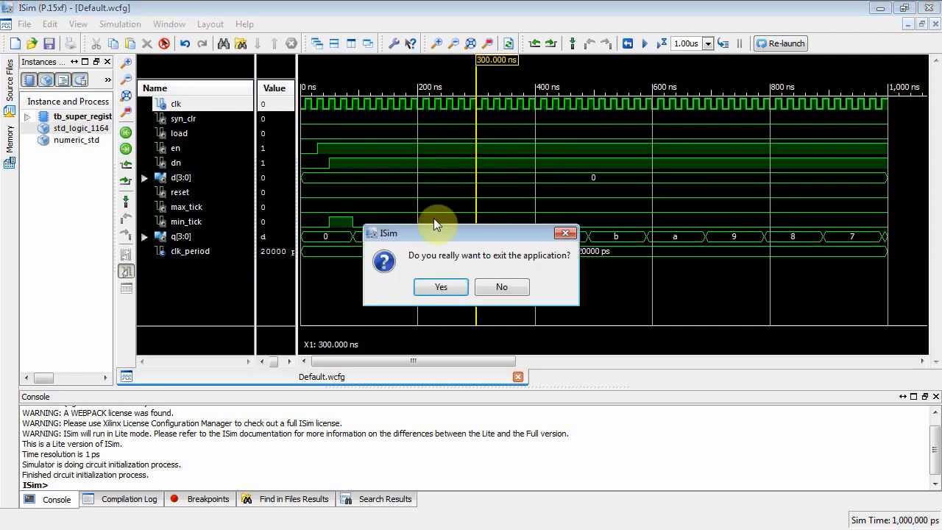
pyautogui.click(440, 285)
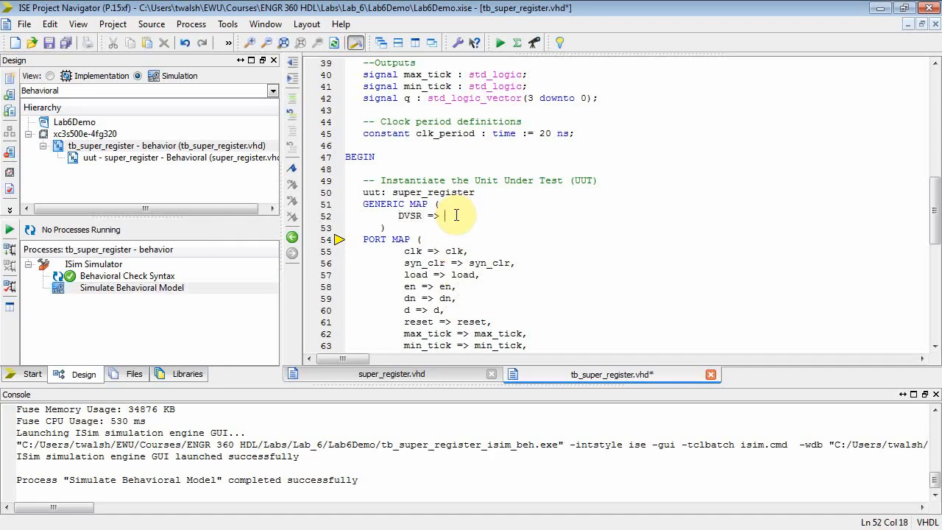
# Map DVSR to 20 in the test bench and pass the behavioural syntax check.
pyautogui.write('20')
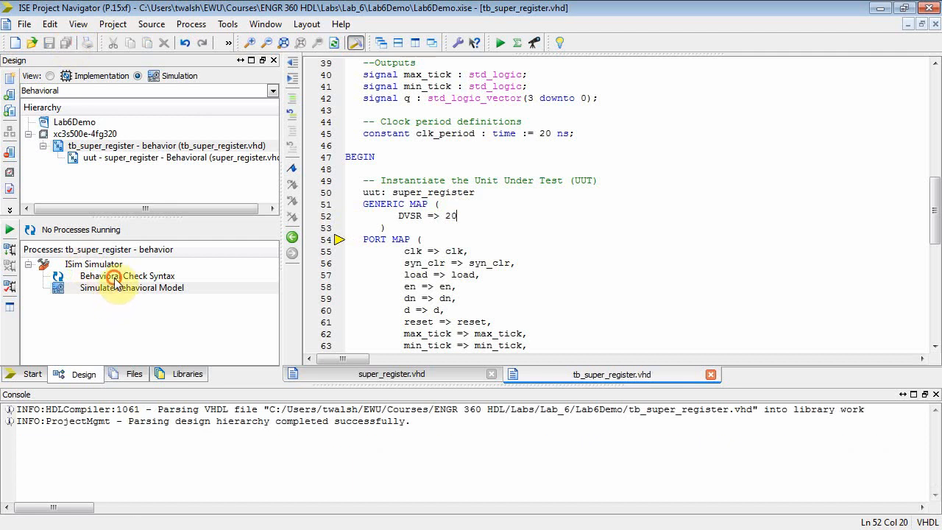
pyautogui.click(127, 275)
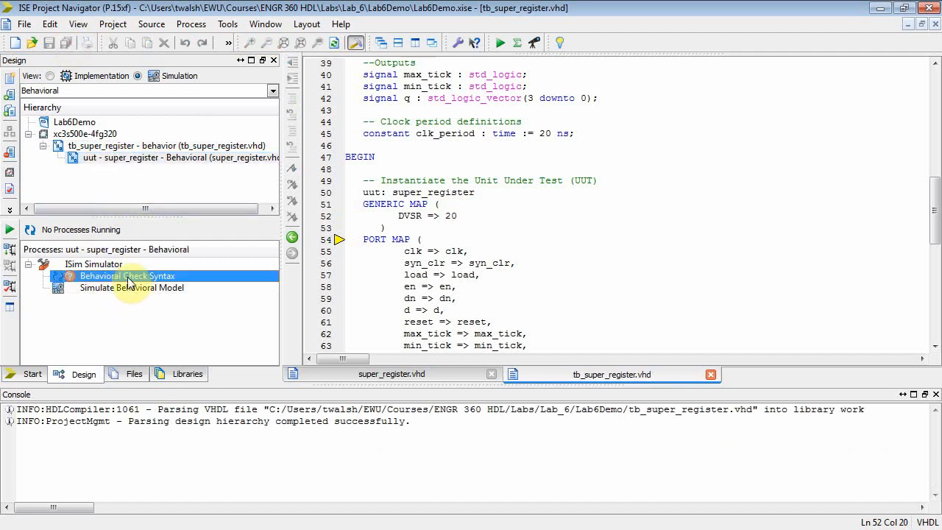
pyautogui.doubleClick(126, 276)
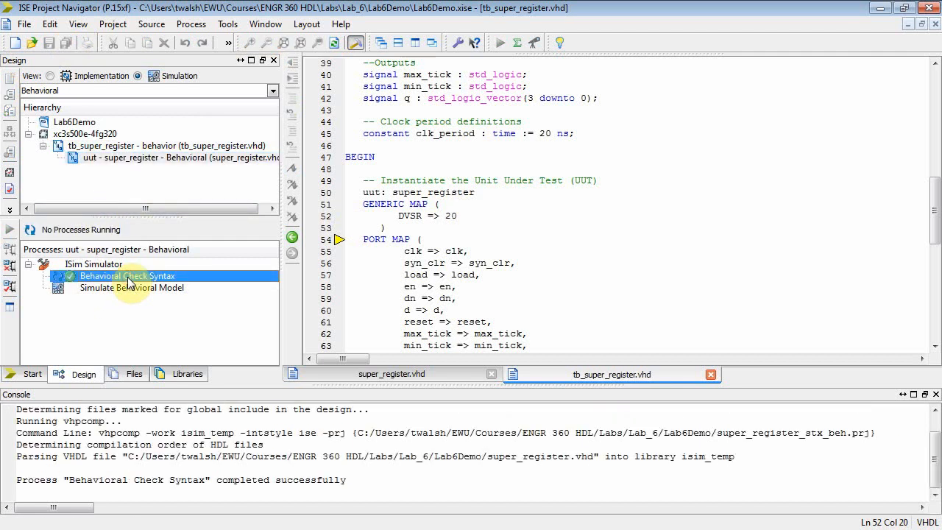
pyautogui.doubleClick(127, 275)
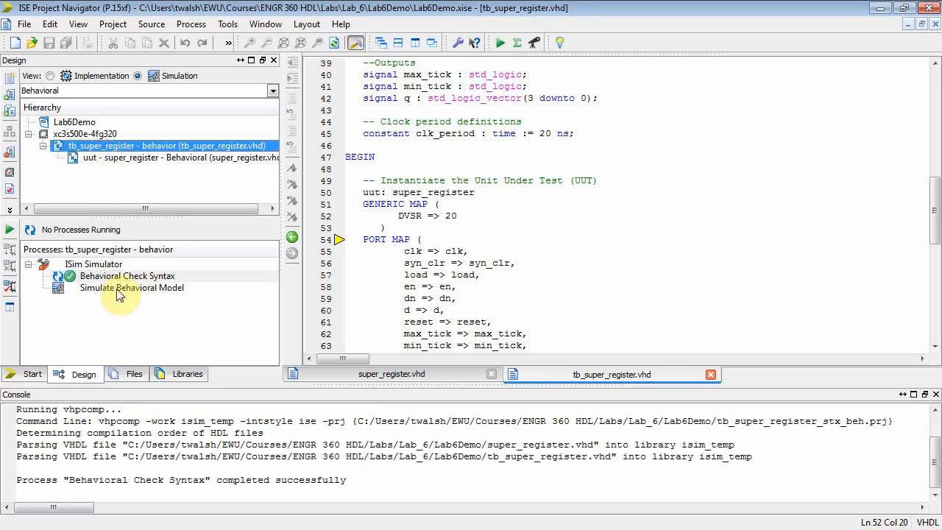
# Launch Simulate Behavioral Model to rerun ISim with DVSR 20.
pyautogui.doubleClick(132, 287)
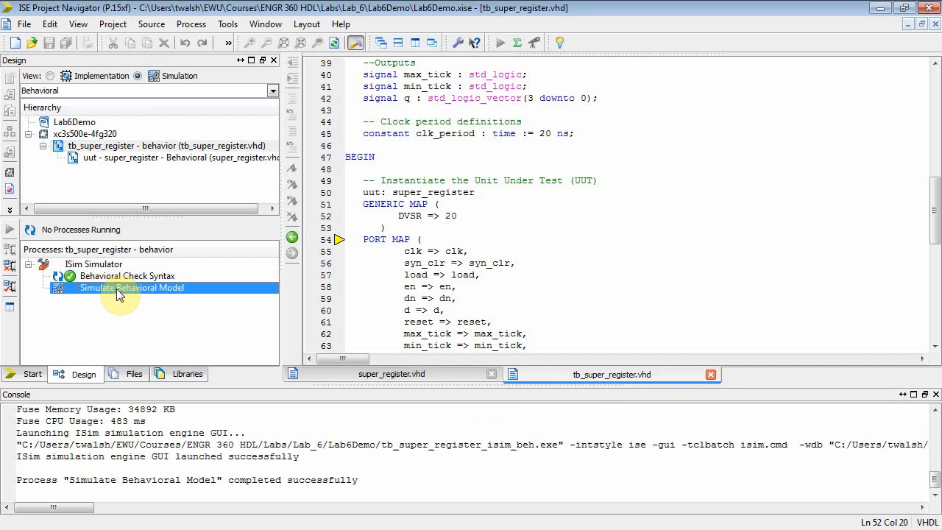
pyautogui.doubleClick(131, 287)
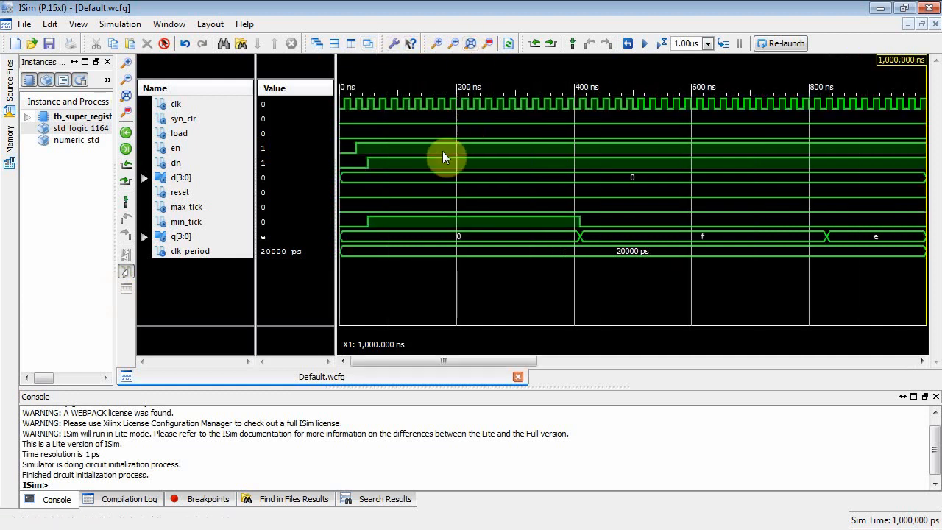
pyautogui.moveTo(347, 111)
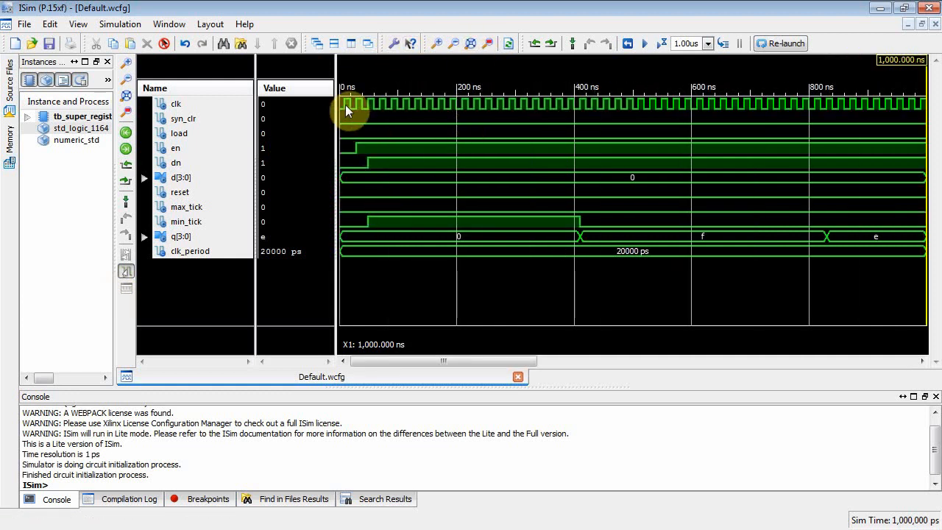
# Read the DVSR 20 waveform at 410 ns and 30 ns, seeing q step slowly 0, f, e.
pyautogui.click(350, 103)
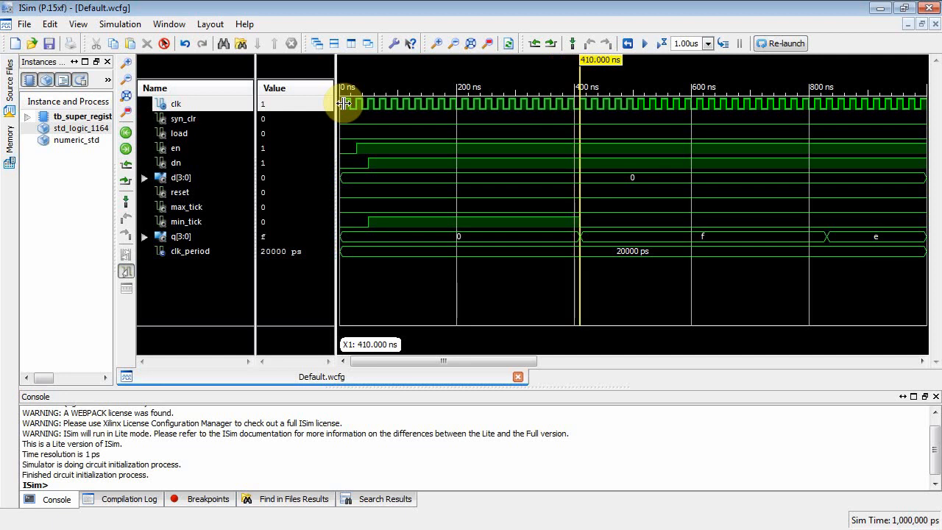
pyautogui.moveTo(773, 247)
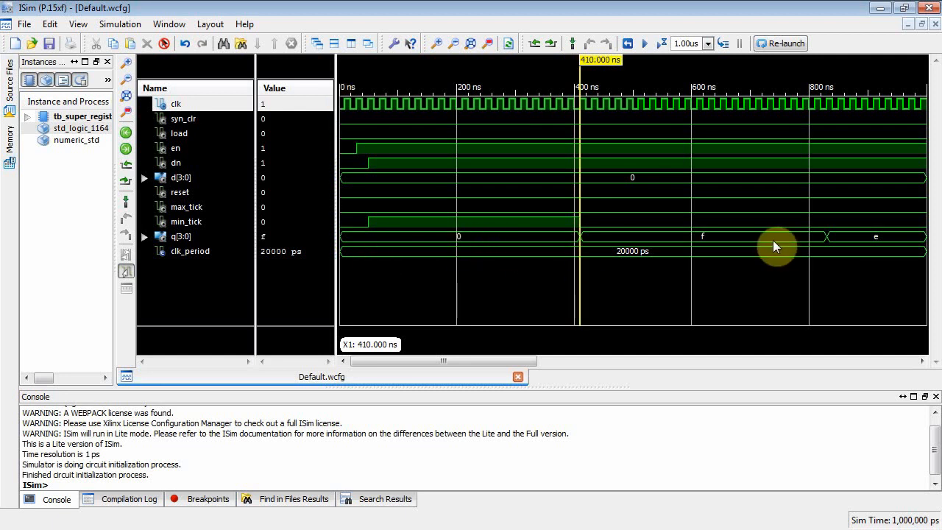
pyautogui.click(356, 147)
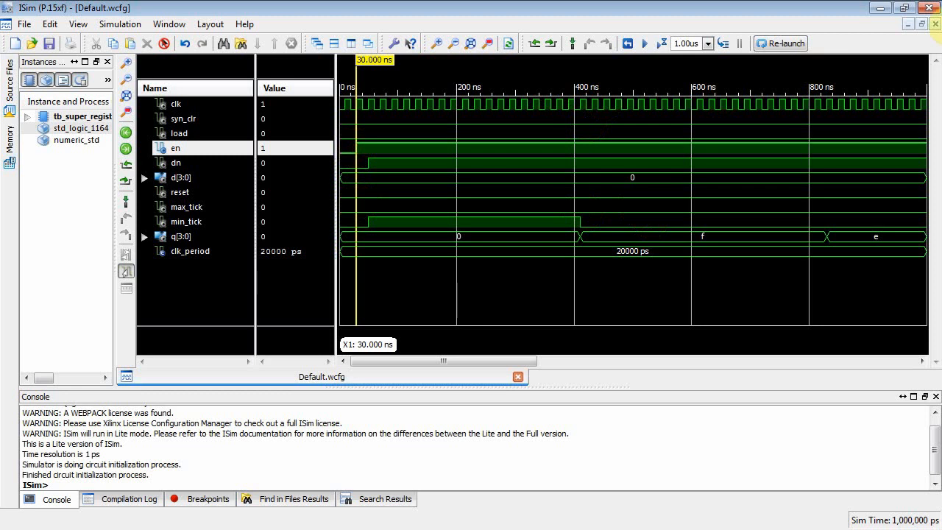
# Exit ISim and confirm closing the simulator.
pyautogui.click(930, 7)
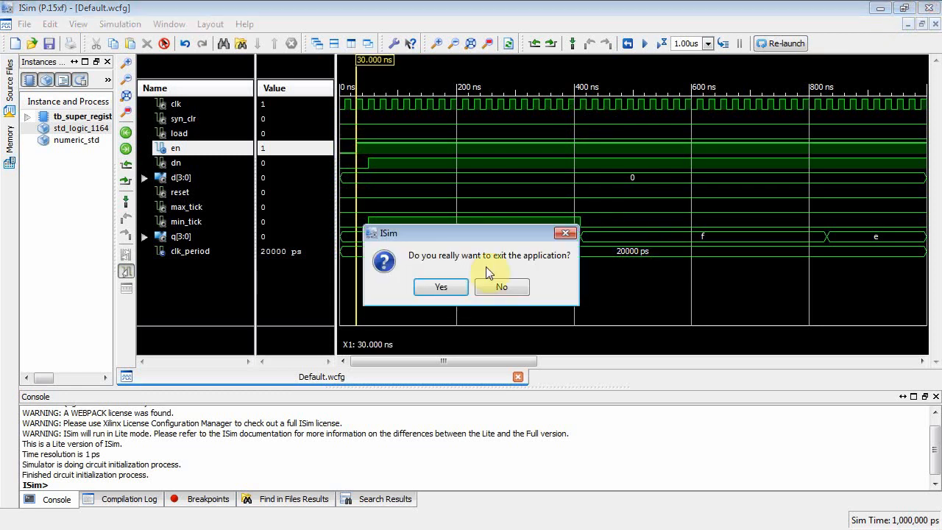
pyautogui.click(441, 285)
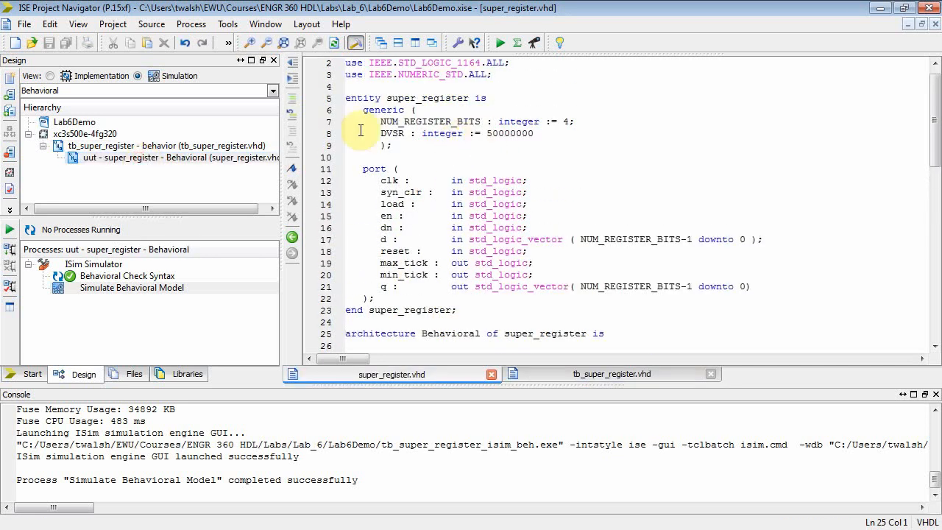
# Point out super_register's DVSR generic line defaulting to 50000000.
pyautogui.click(474, 183)
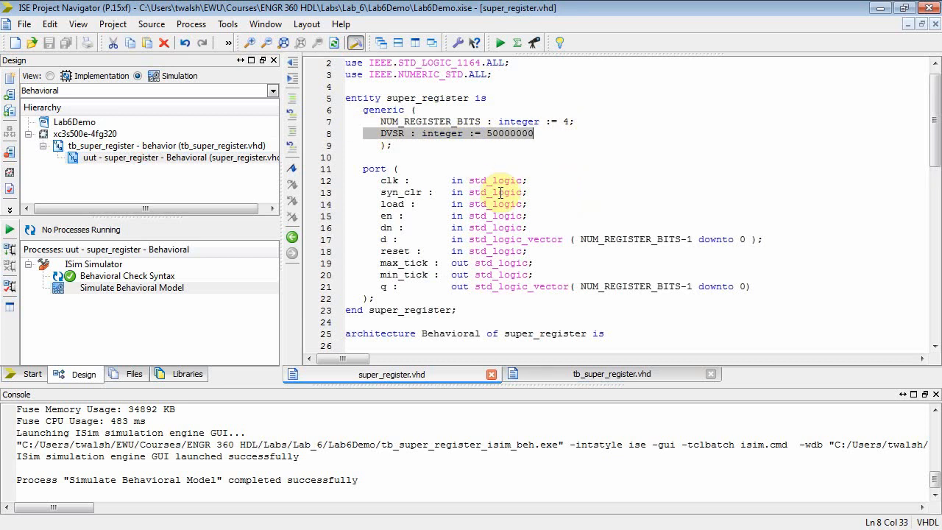
pyautogui.moveTo(444, 164)
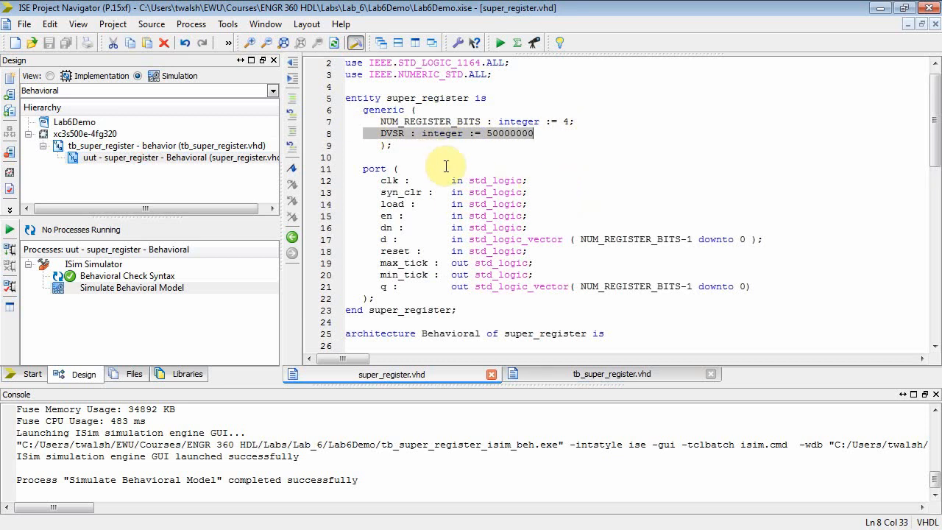
pyautogui.moveTo(439, 174)
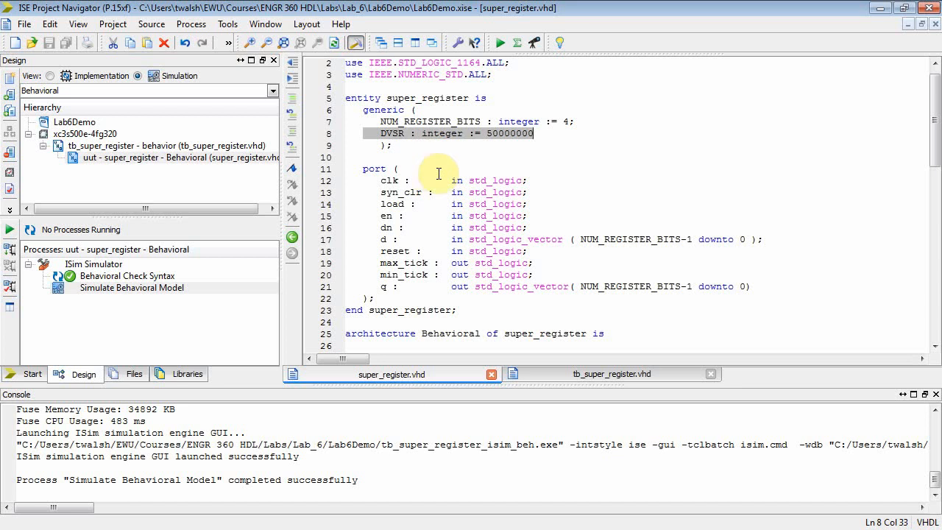